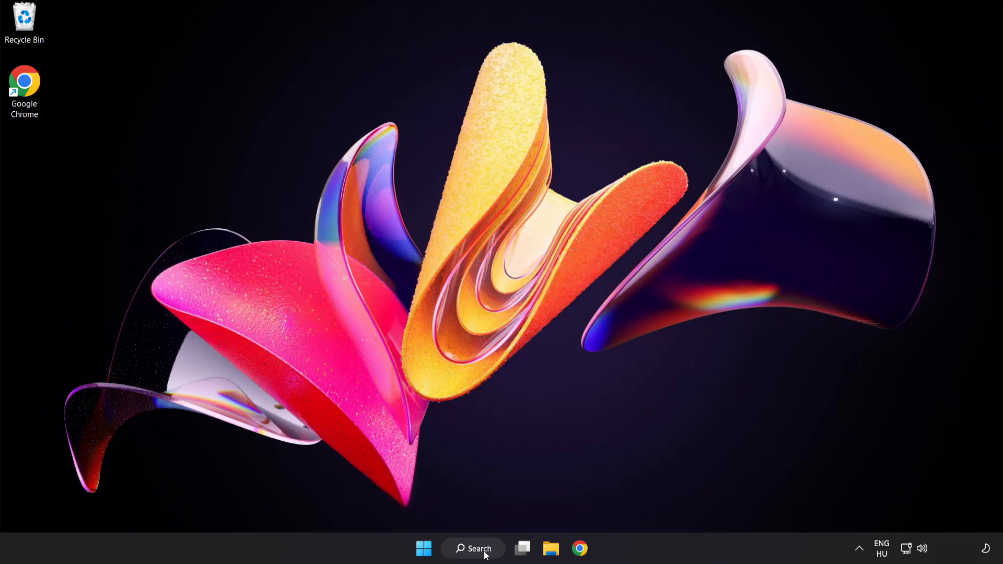
# Step: Search Windows for 'device manager' to find Device Manager
pyautogui.click(472, 548)
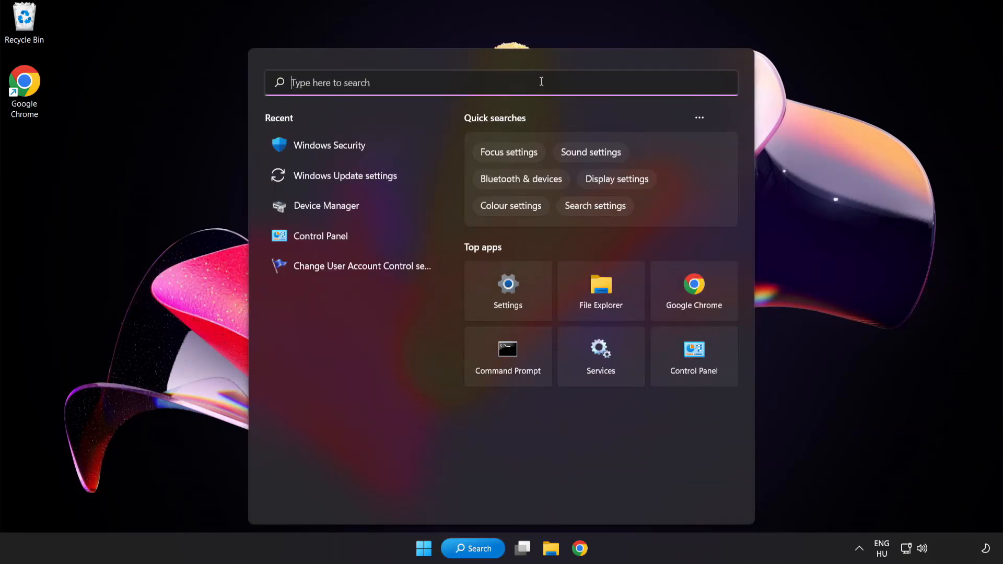
pyautogui.write('device manager')
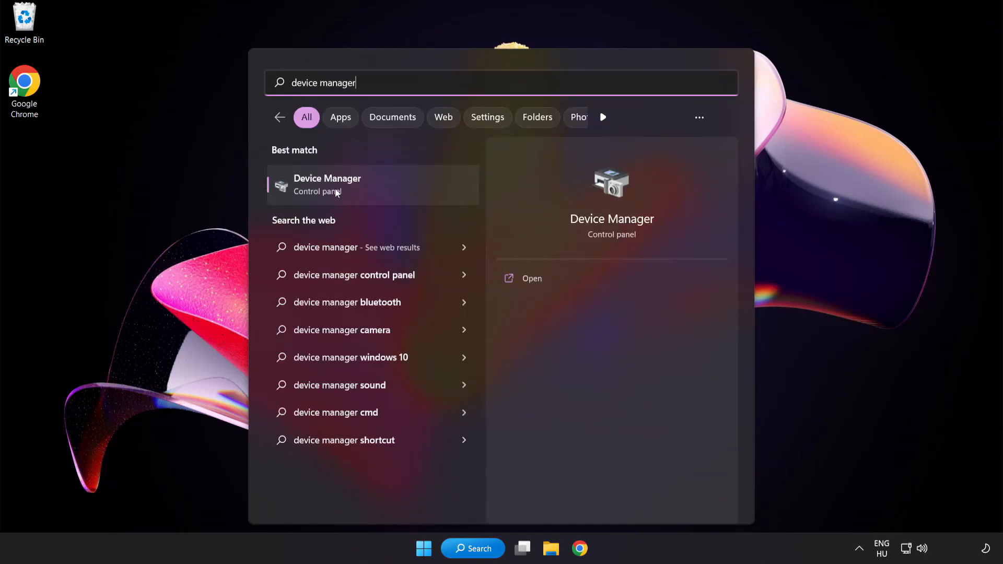
pyautogui.moveTo(401, 192)
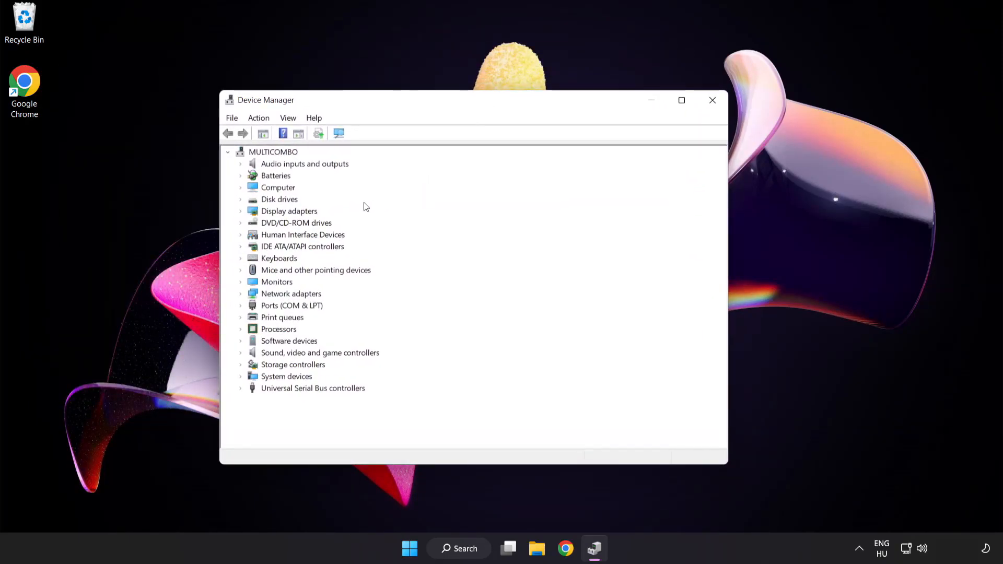
# Step: Expand Display adapters and launch Update driver for the VMware SVGA 3D adapter
pyautogui.click(288, 210)
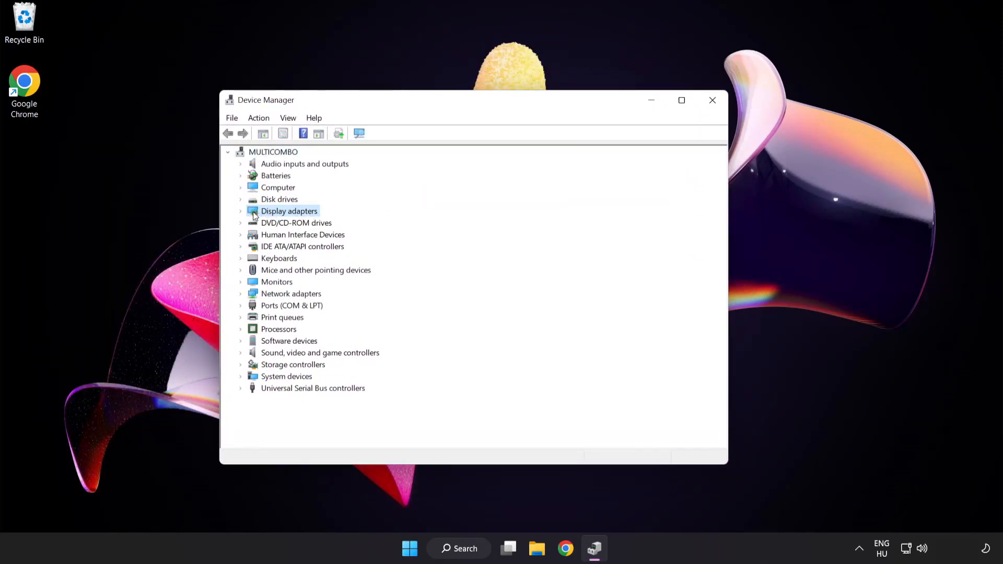
pyautogui.click(240, 211)
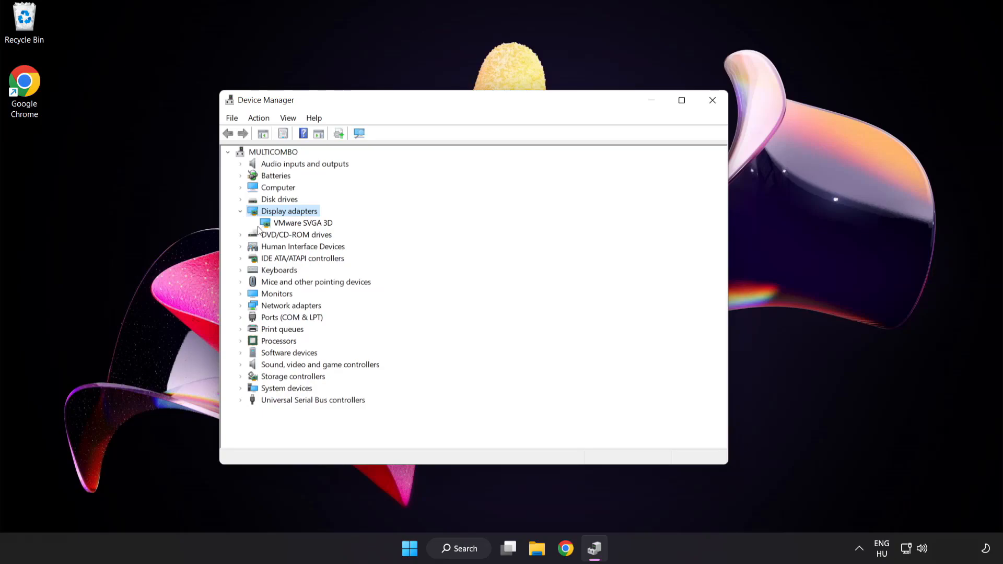
pyautogui.click(303, 222)
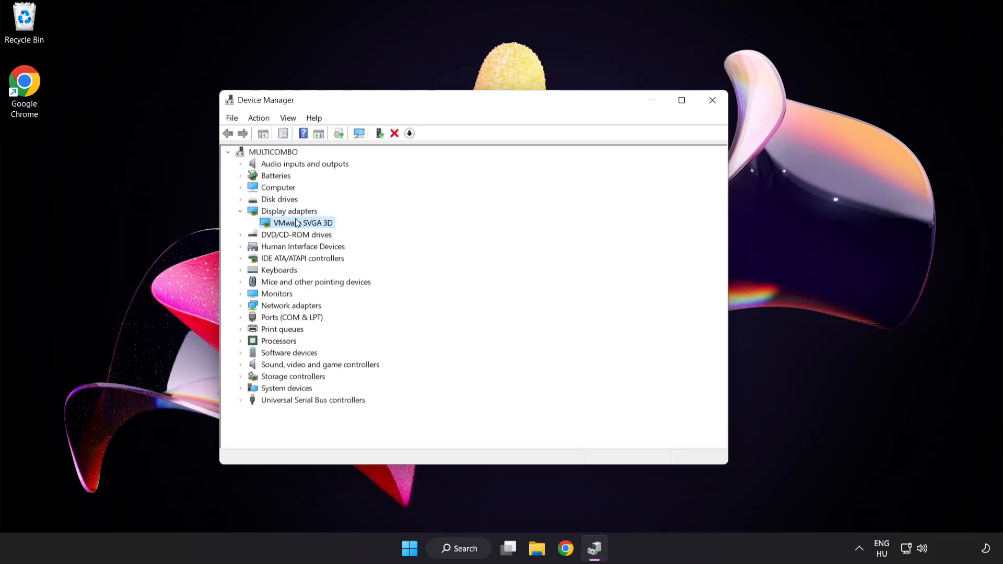
pyautogui.rightClick(302, 222)
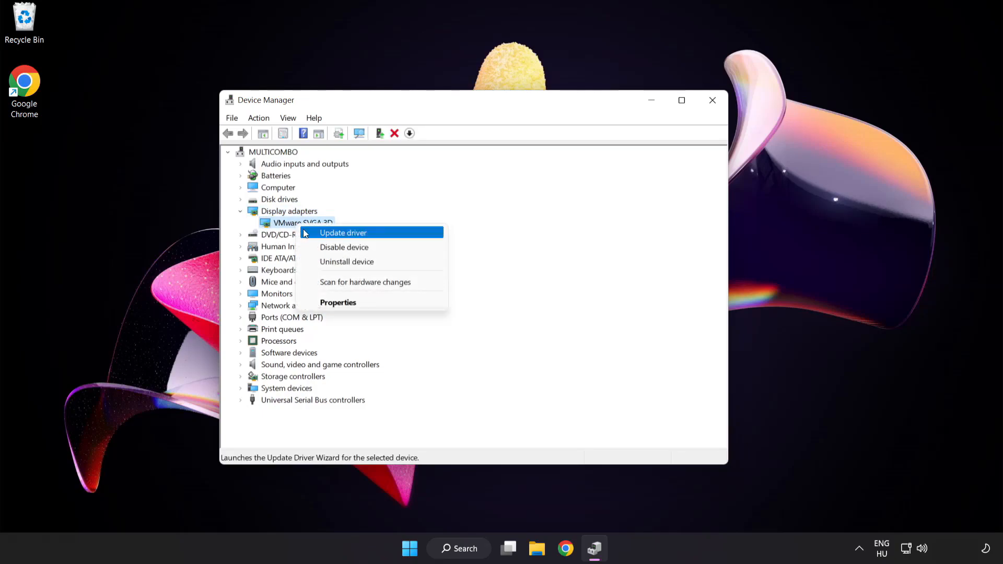
pyautogui.moveTo(388, 235)
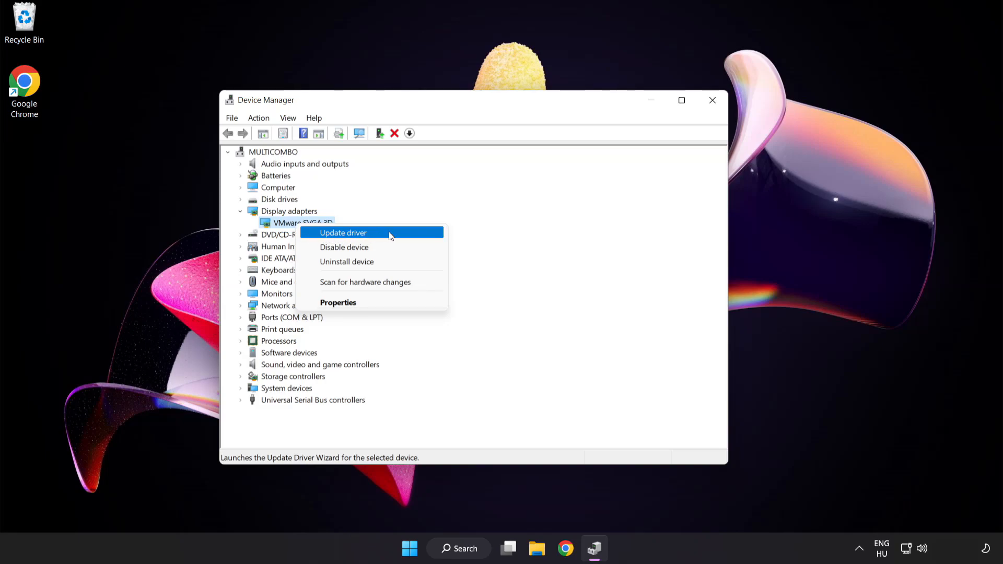
pyautogui.click(343, 232)
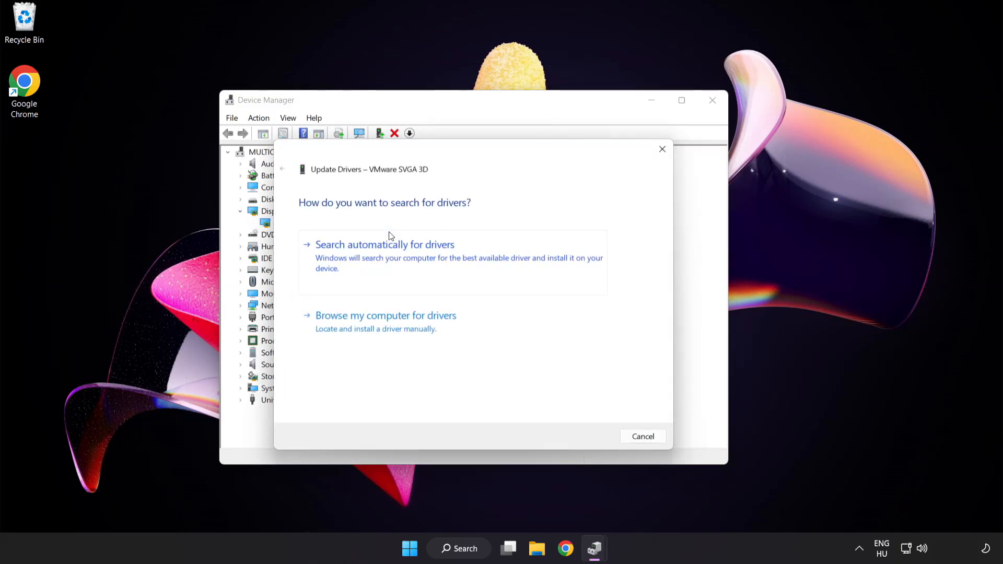
pyautogui.moveTo(309, 217)
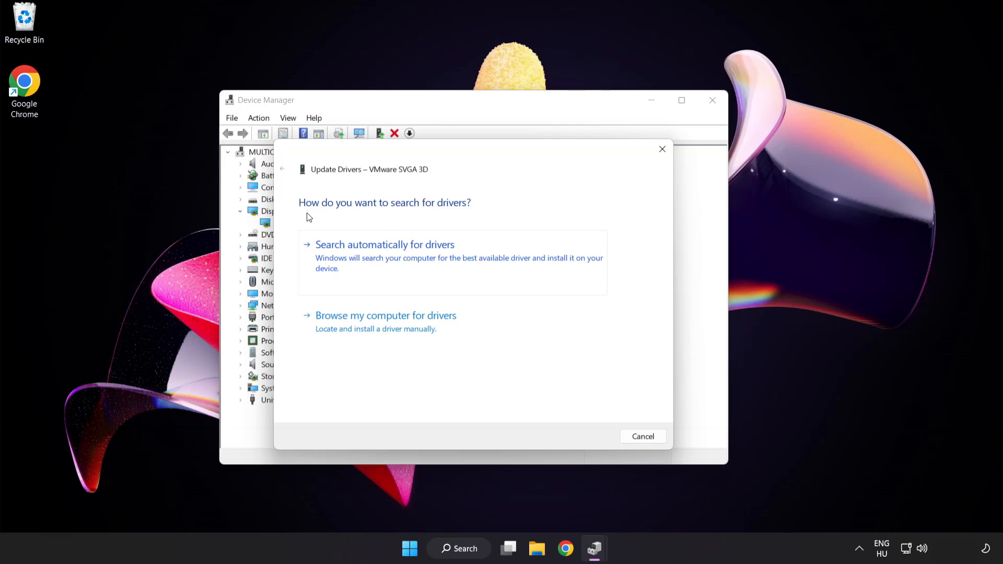
pyautogui.moveTo(458, 252)
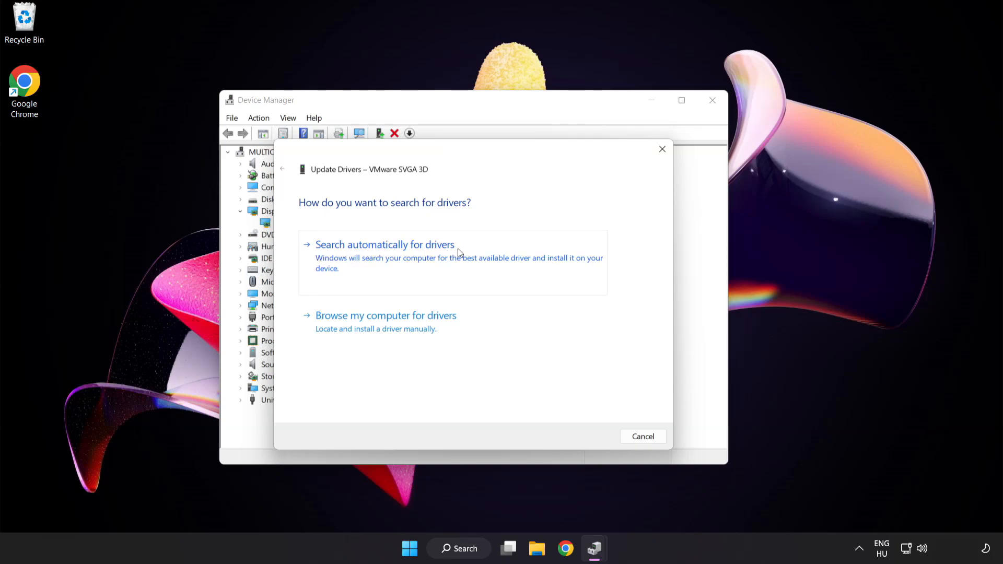
pyautogui.moveTo(438, 259)
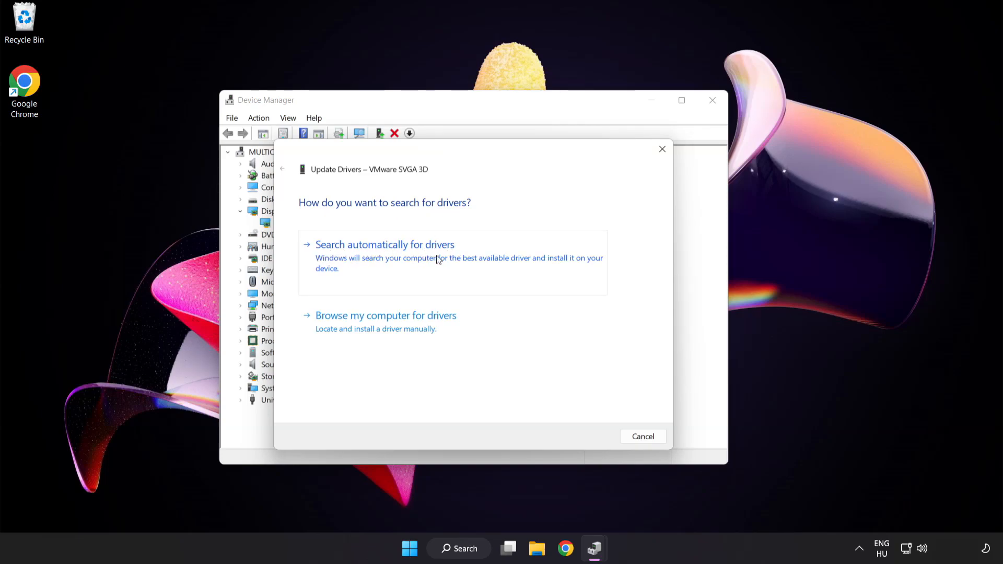
# Step: Search automatically for a VMware SVGA 3D driver, dismiss the 'best driver installed' result, and close Device Manager
pyautogui.click(385, 244)
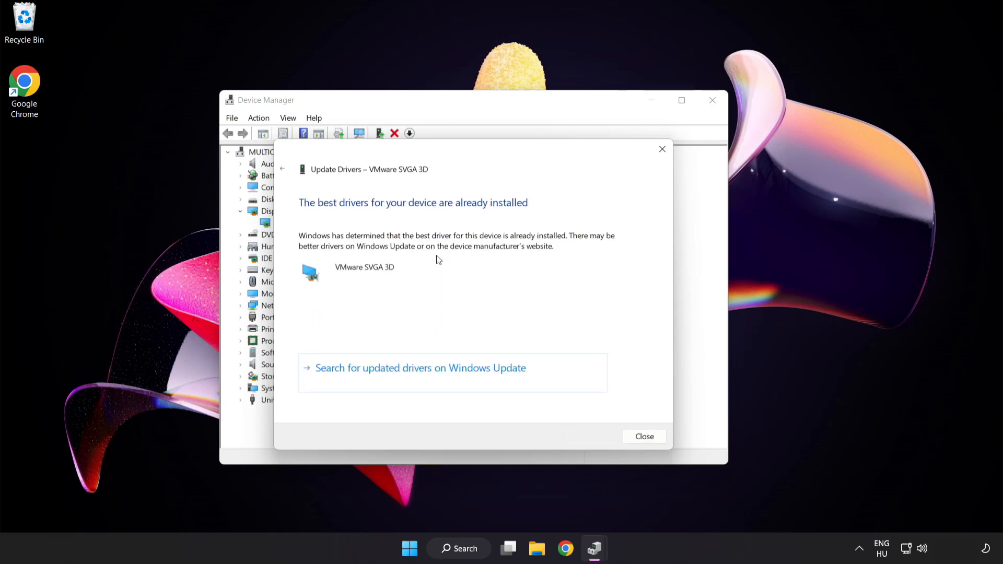
pyautogui.moveTo(486, 214)
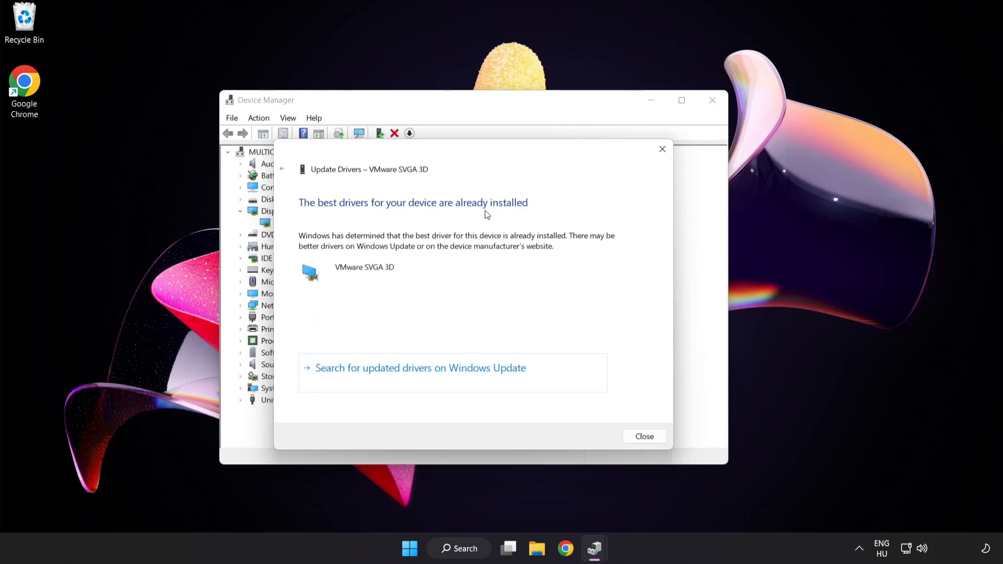
pyautogui.moveTo(644, 436)
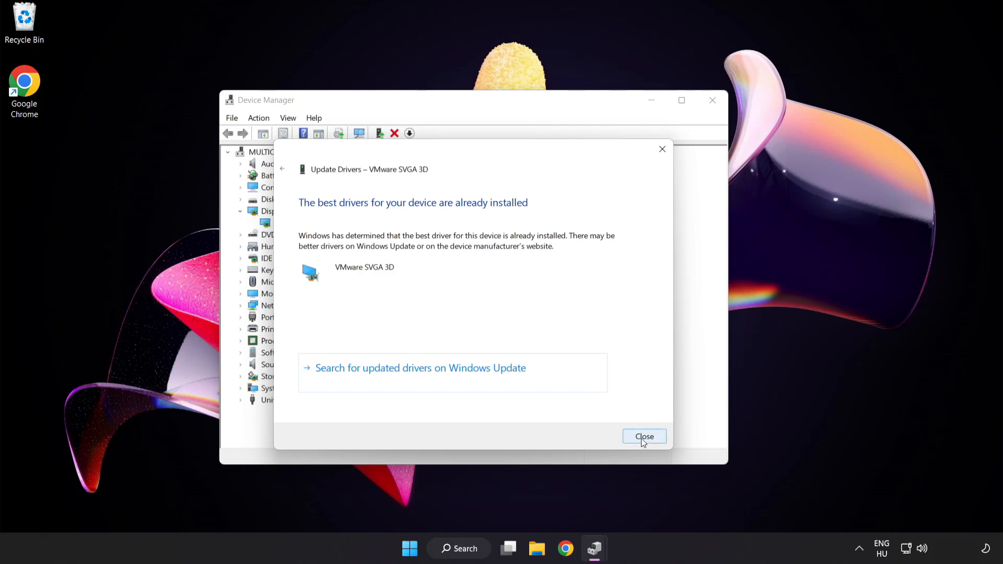
pyautogui.click(643, 436)
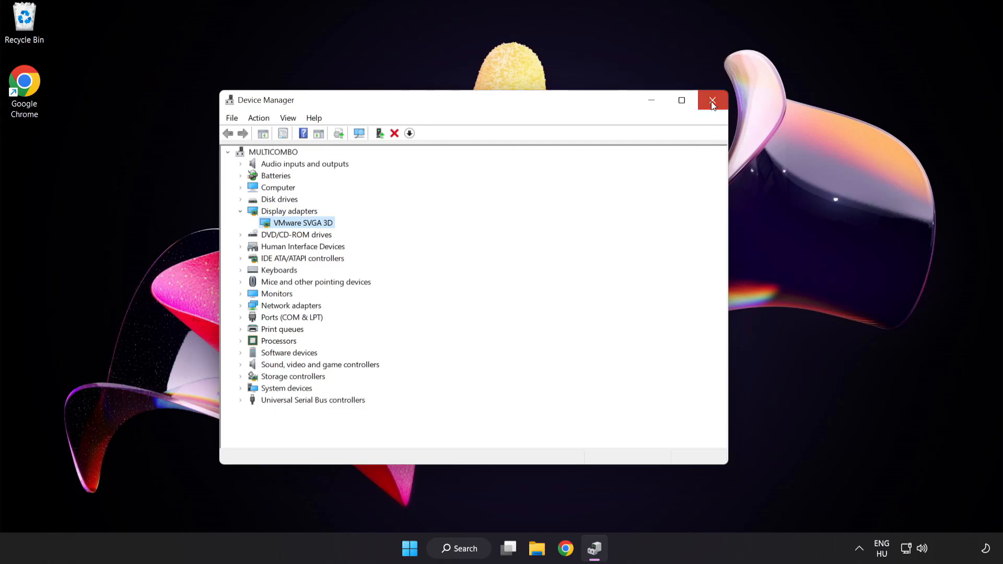
pyautogui.click(712, 100)
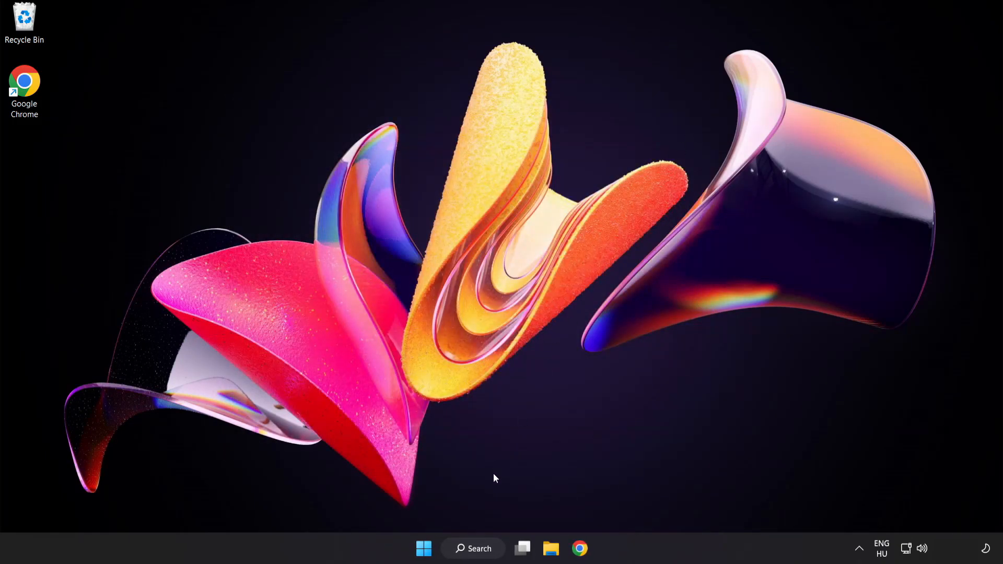
# Step: Search Windows for 'update' to reach Windows Update settings
pyautogui.click(472, 548)
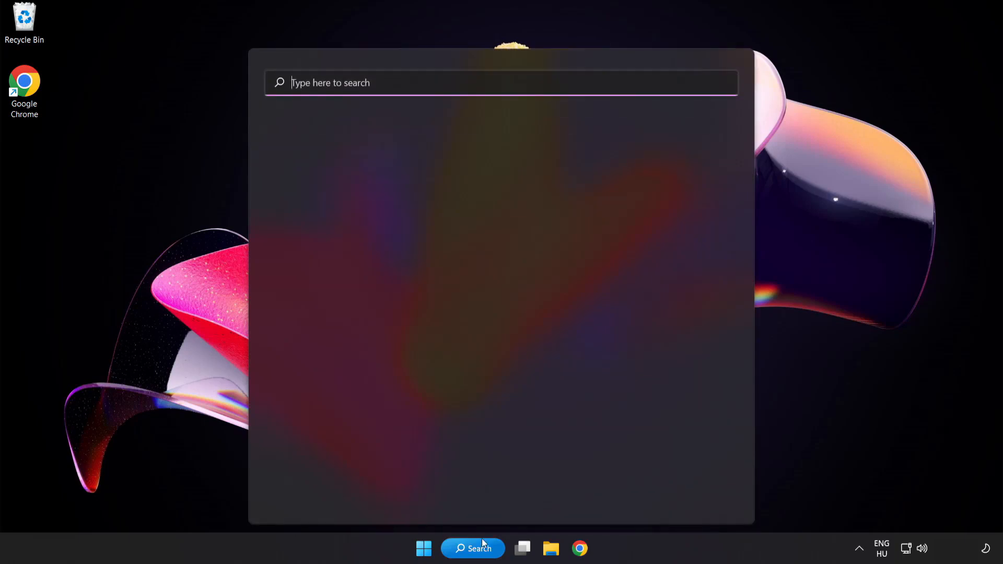
pyautogui.write('u')
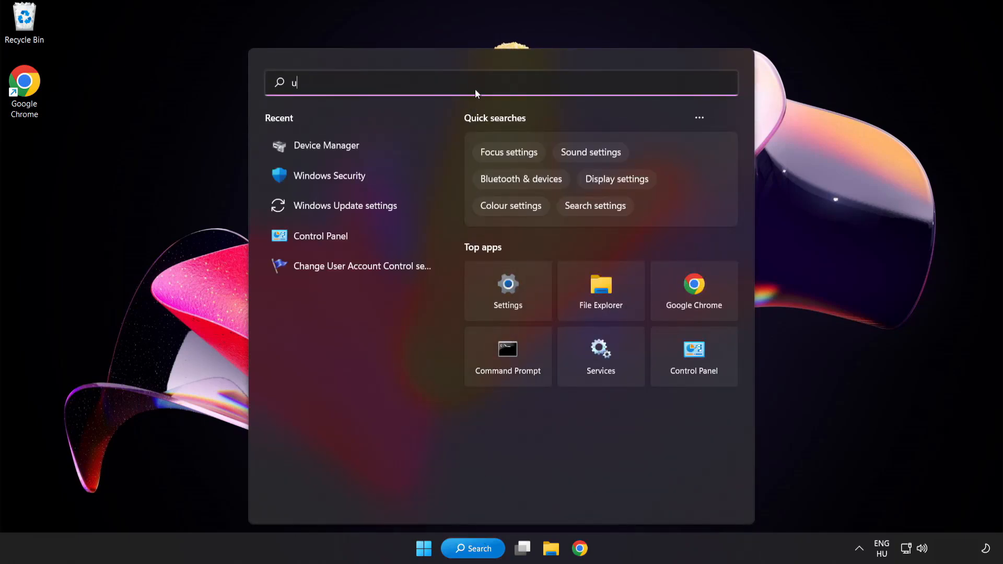
pyautogui.write('pdate')
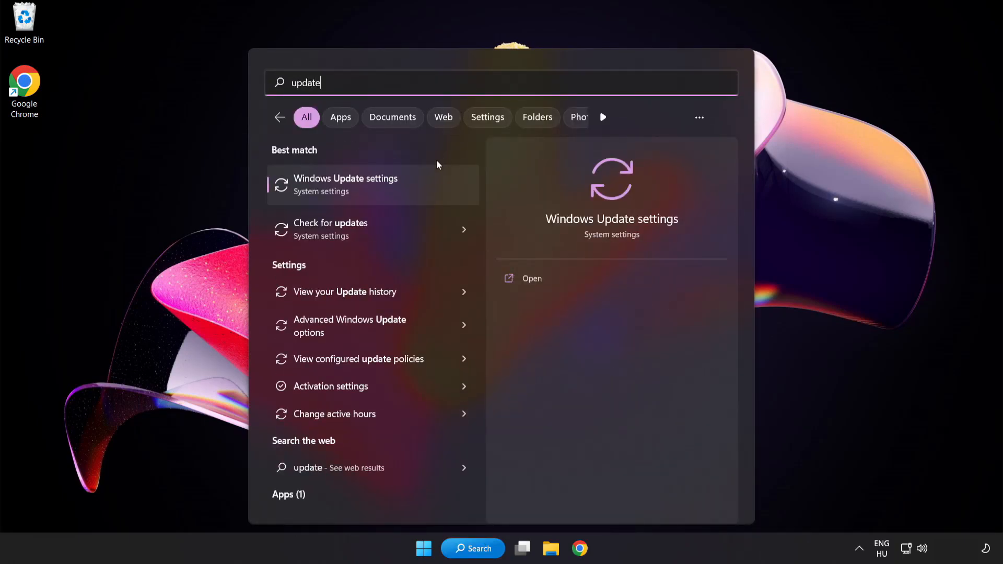
pyautogui.moveTo(384, 194)
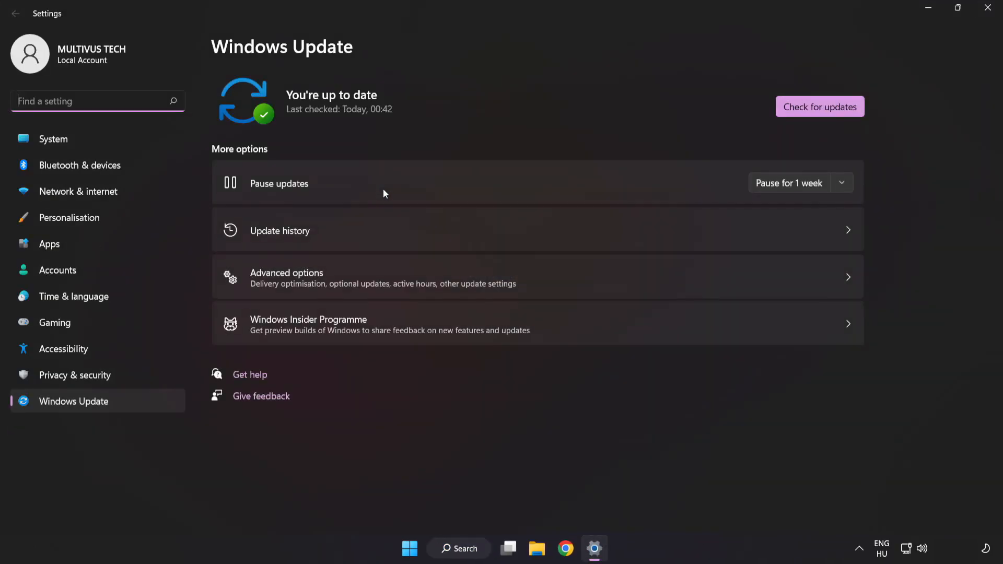
pyautogui.moveTo(502, 100)
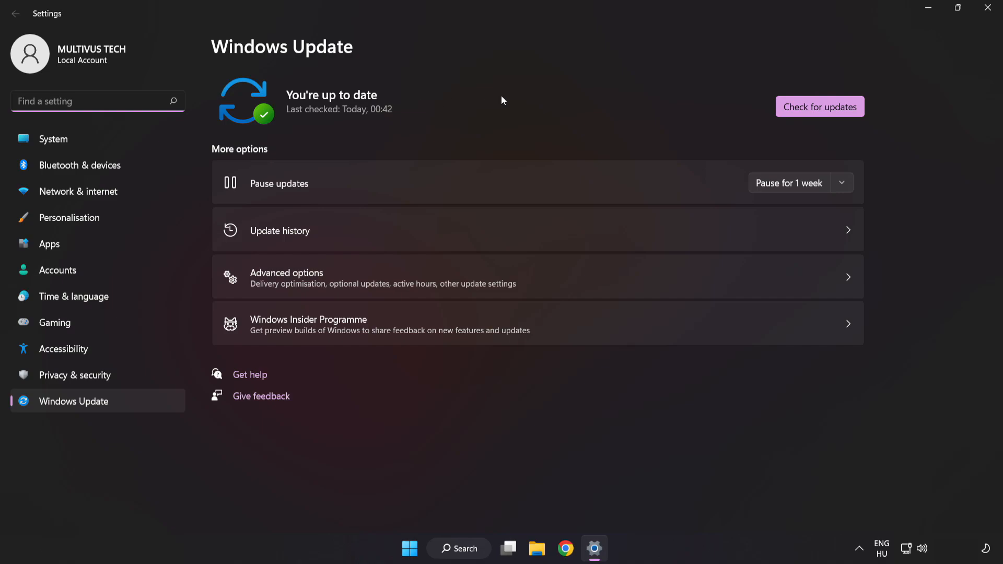
pyautogui.moveTo(820, 106)
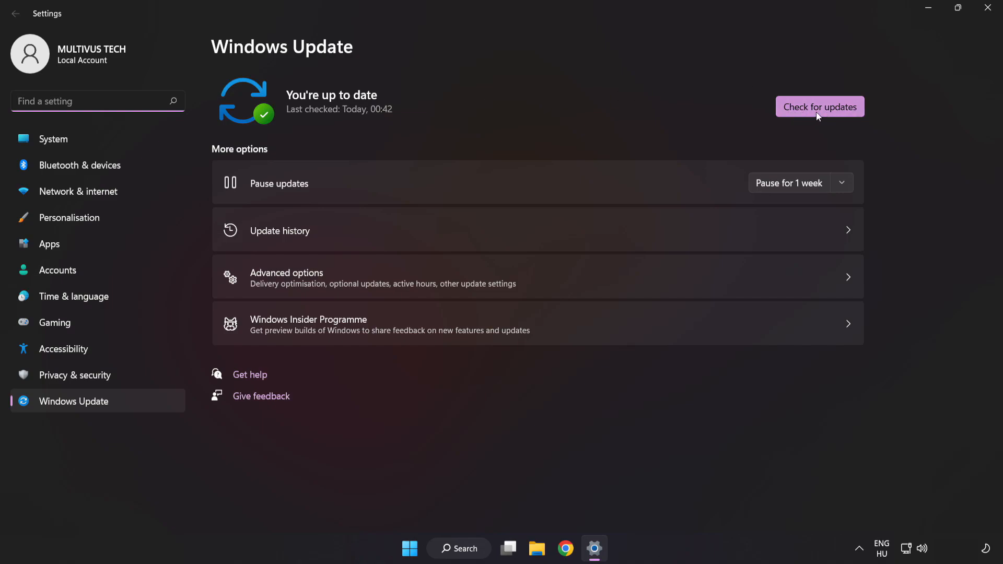
# Step: Check for Windows updates until it reports up to date, then close Settings
pyautogui.click(819, 106)
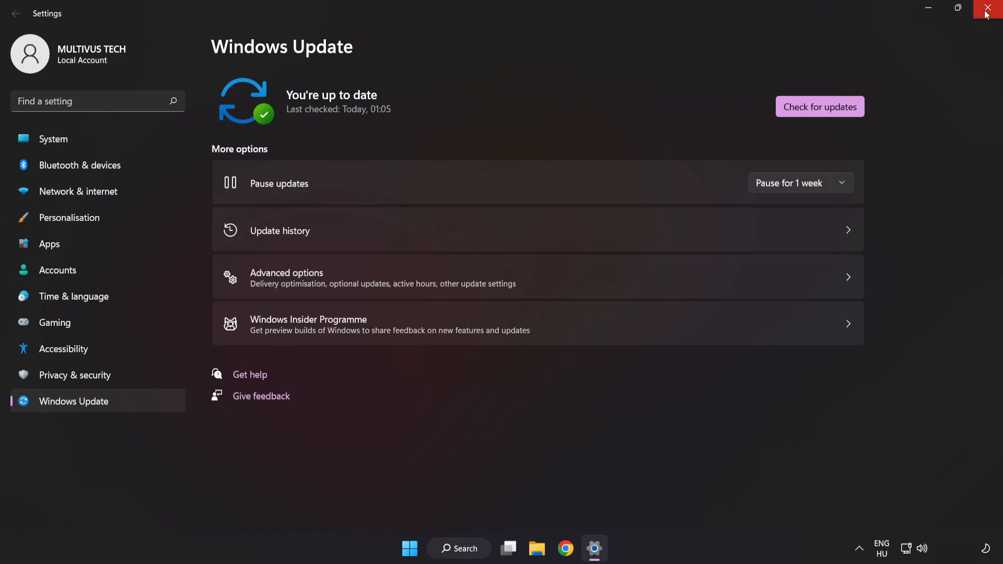
pyautogui.click(991, 9)
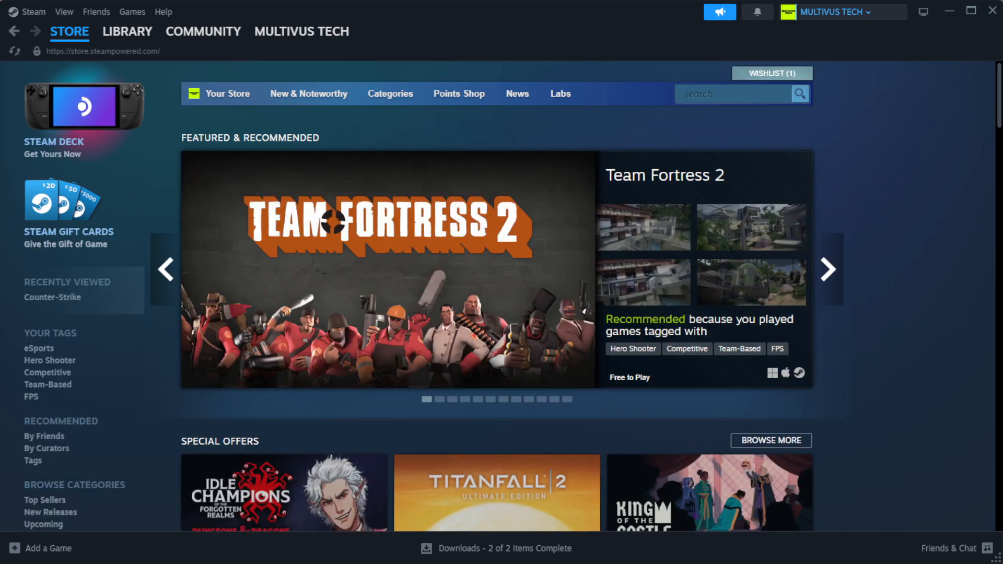
# Step: Open Properties for the non-working favorite game in the Steam library
pyautogui.click(127, 32)
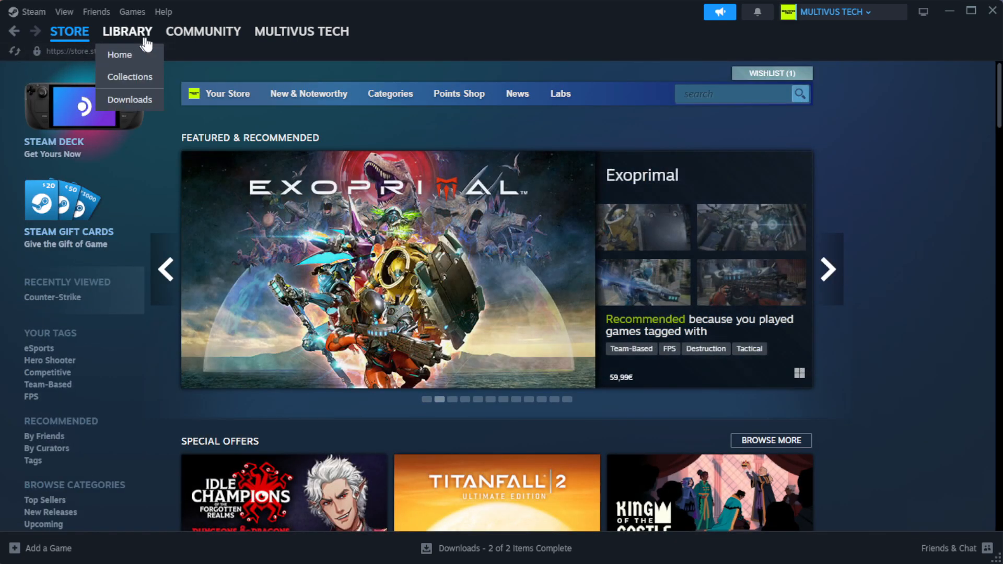
pyautogui.moveTo(119, 54)
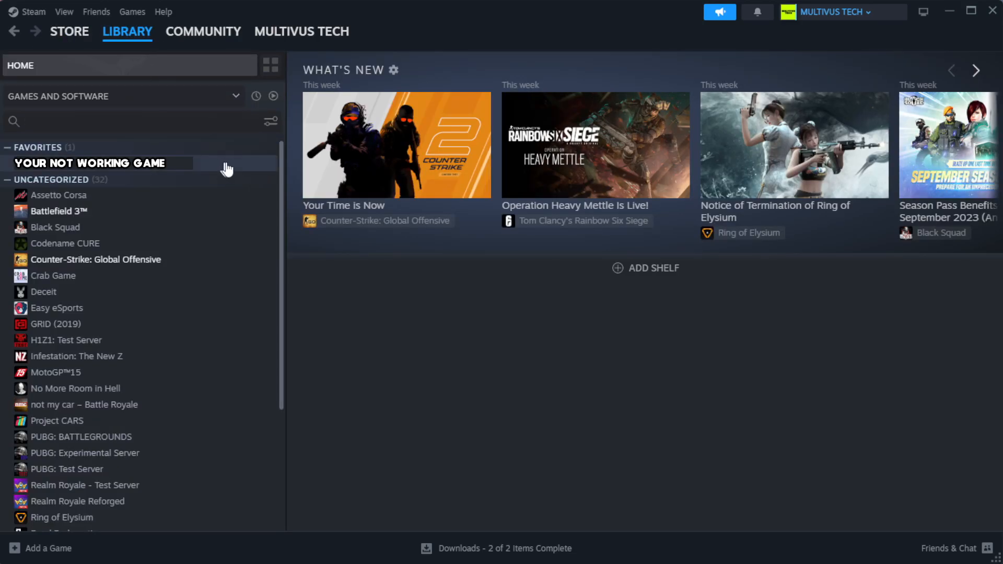
pyautogui.moveTo(247, 171)
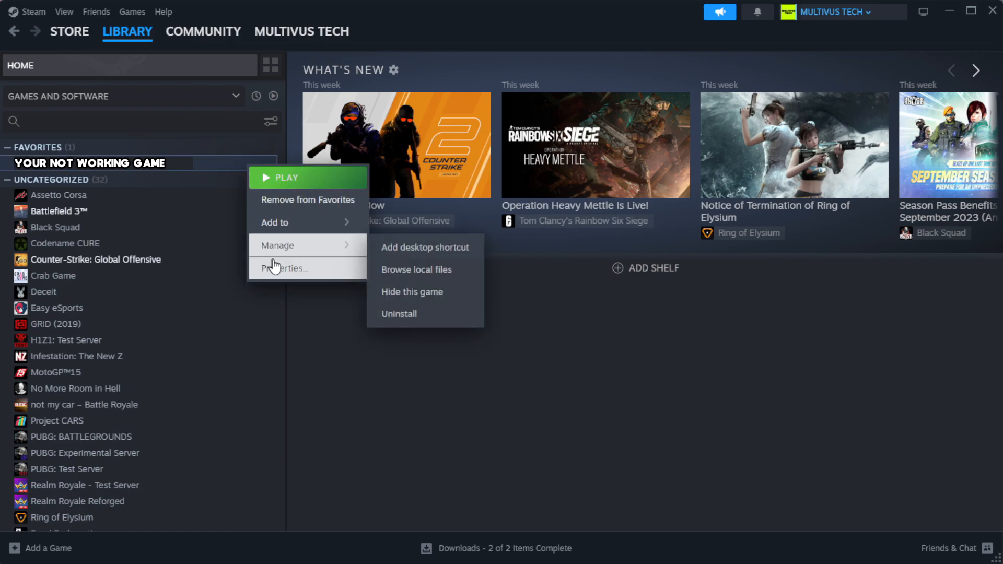
pyautogui.click(287, 268)
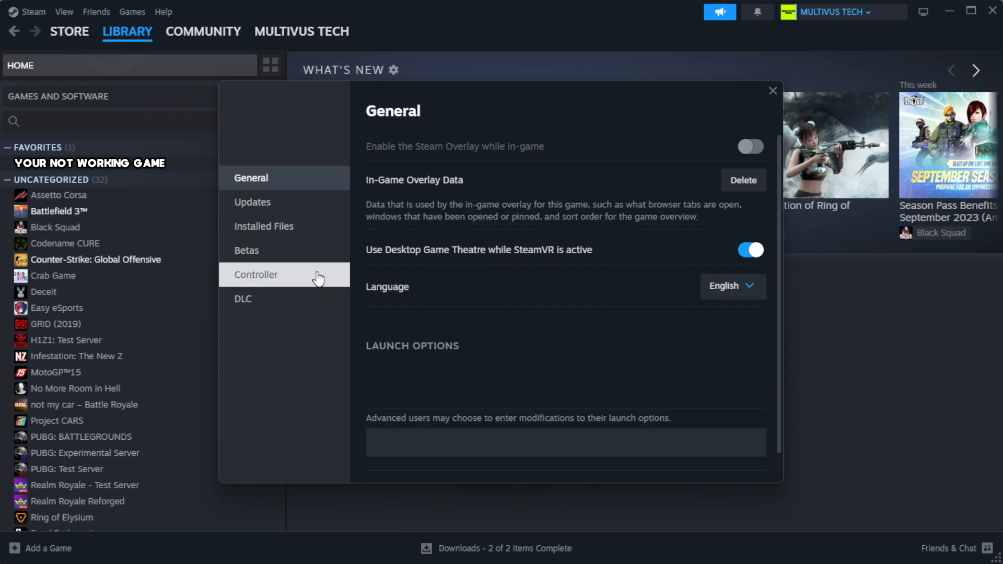
pyautogui.moveTo(263, 226)
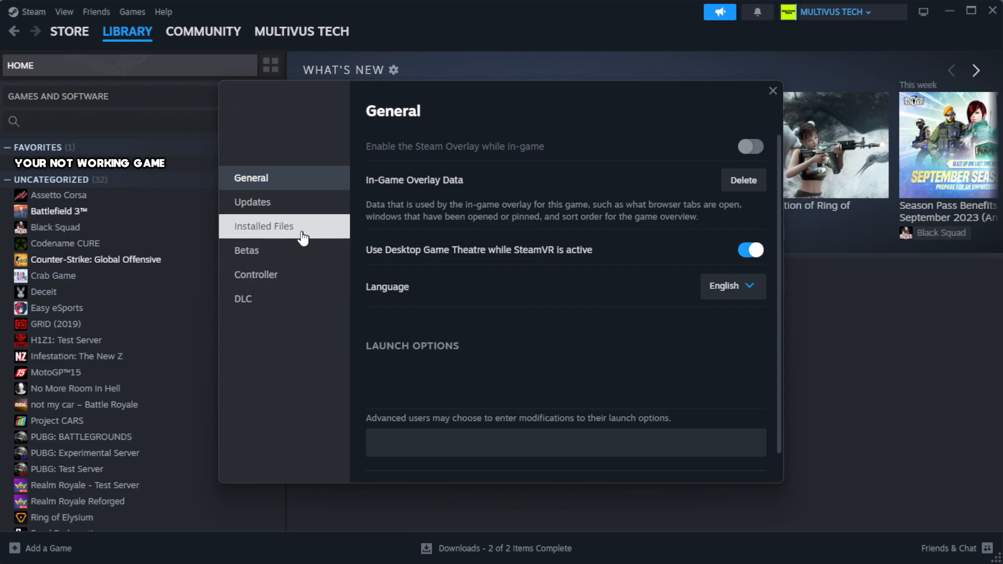
# Step: Verify integrity of the game's installed files, validating all 1039 files
pyautogui.click(264, 226)
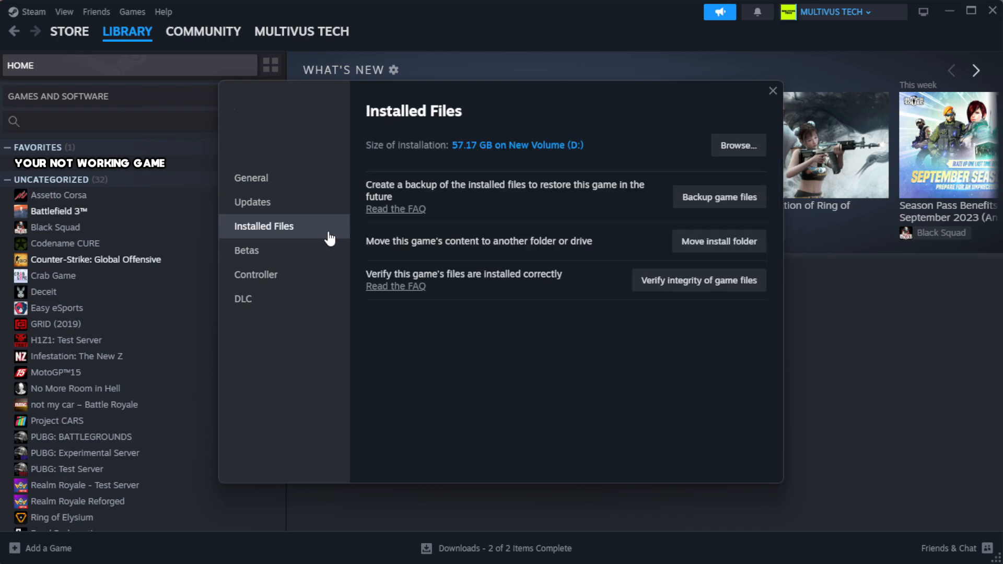
pyautogui.moveTo(535, 331)
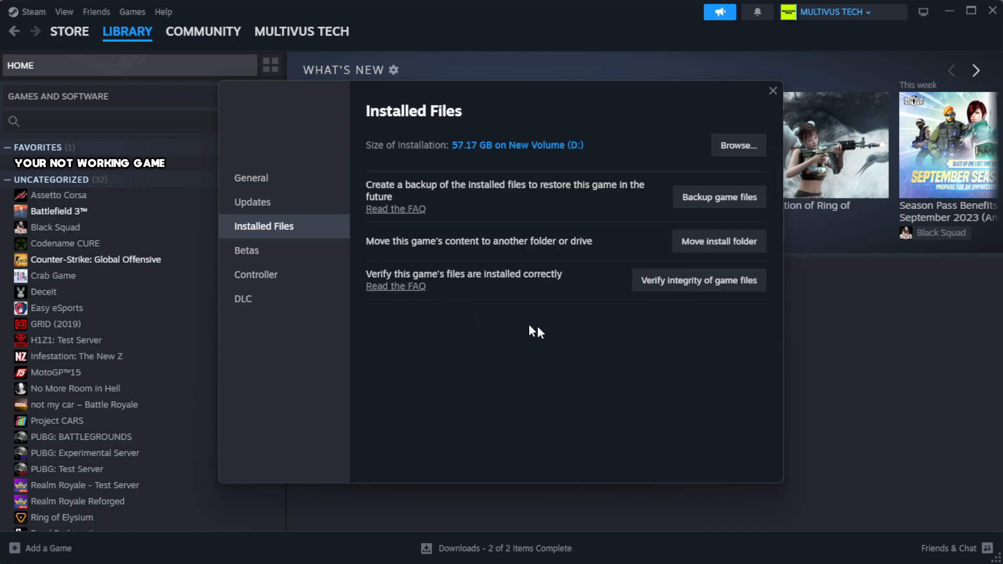
pyautogui.moveTo(659, 305)
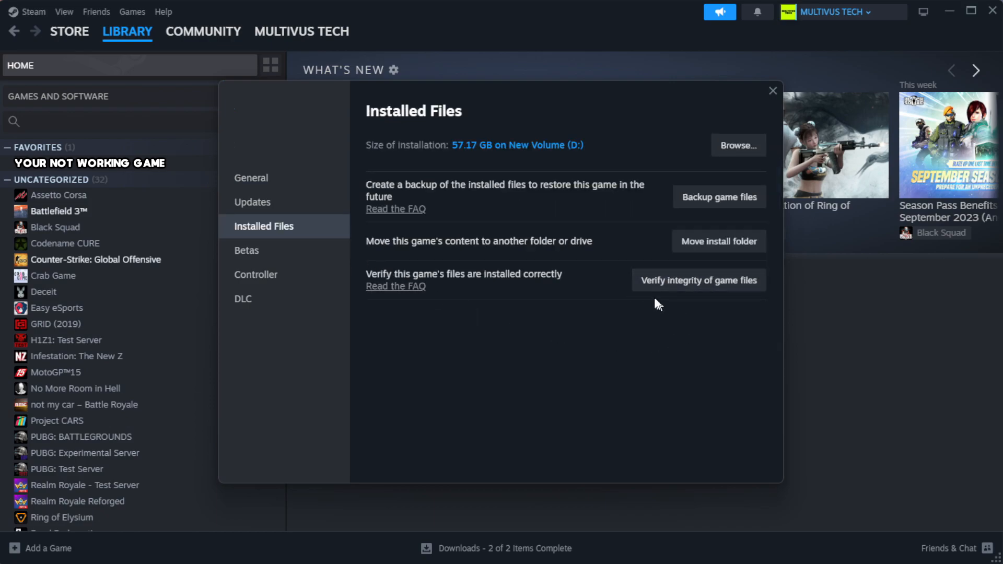
pyautogui.moveTo(704, 290)
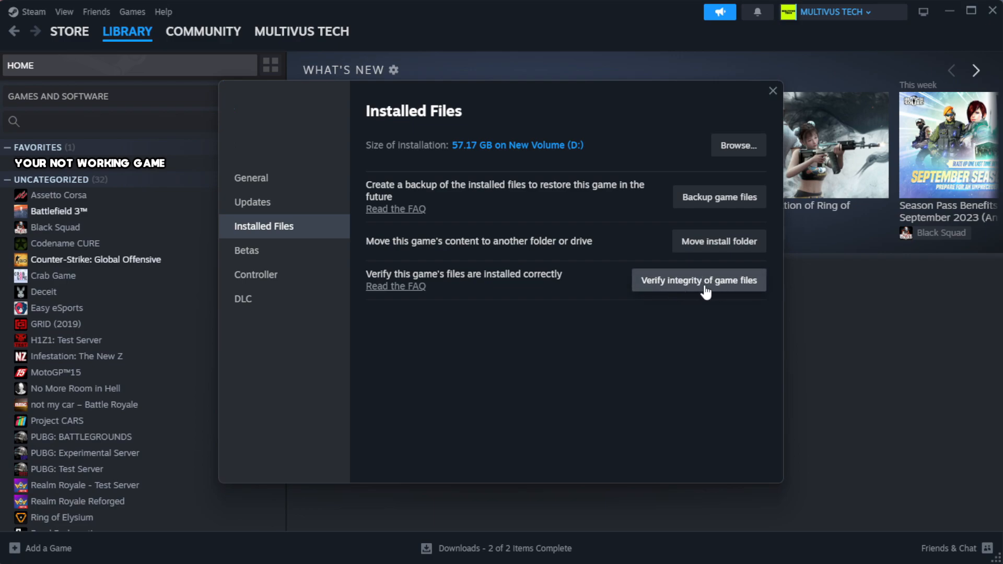
pyautogui.click(697, 280)
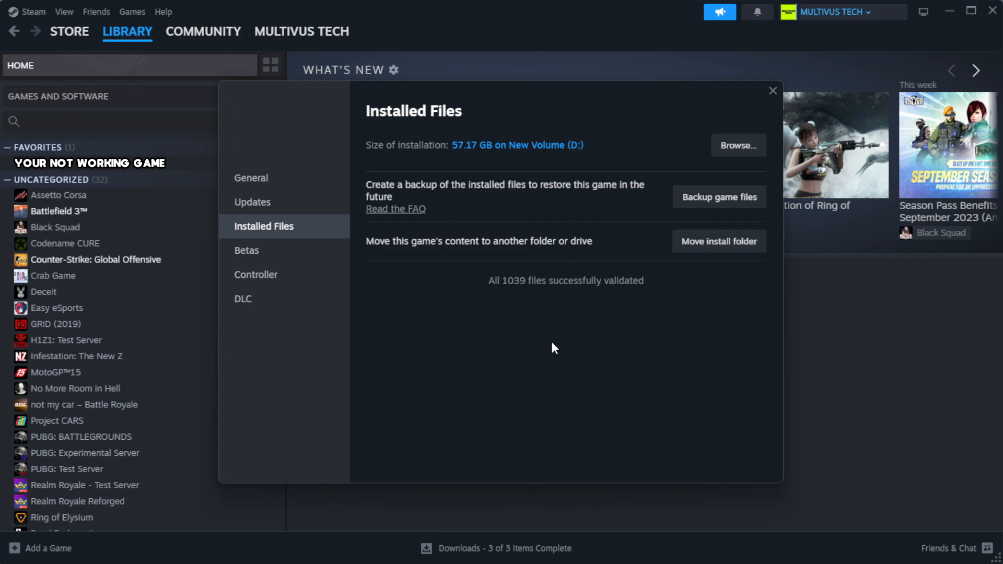
pyautogui.moveTo(535, 341)
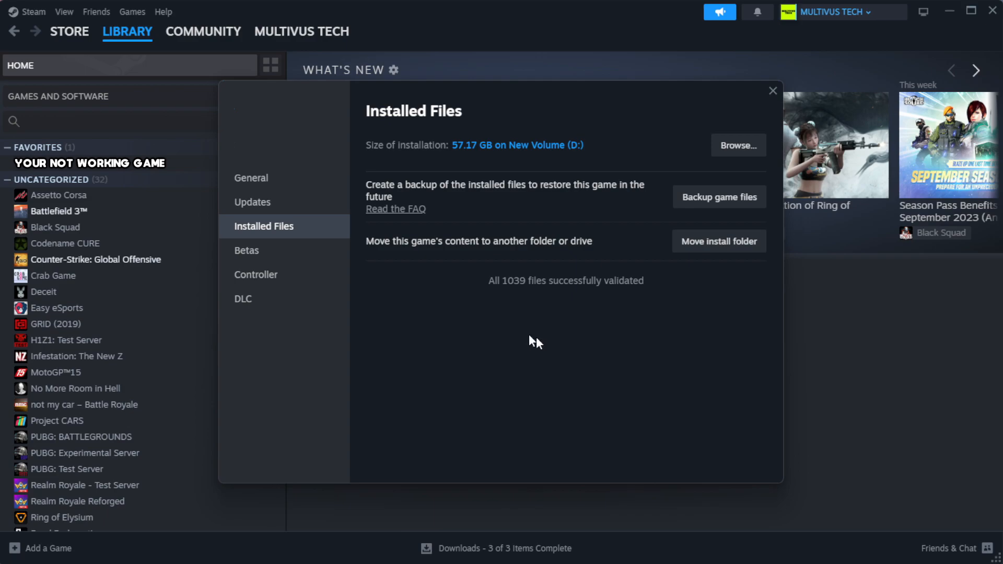
pyautogui.moveTo(590, 318)
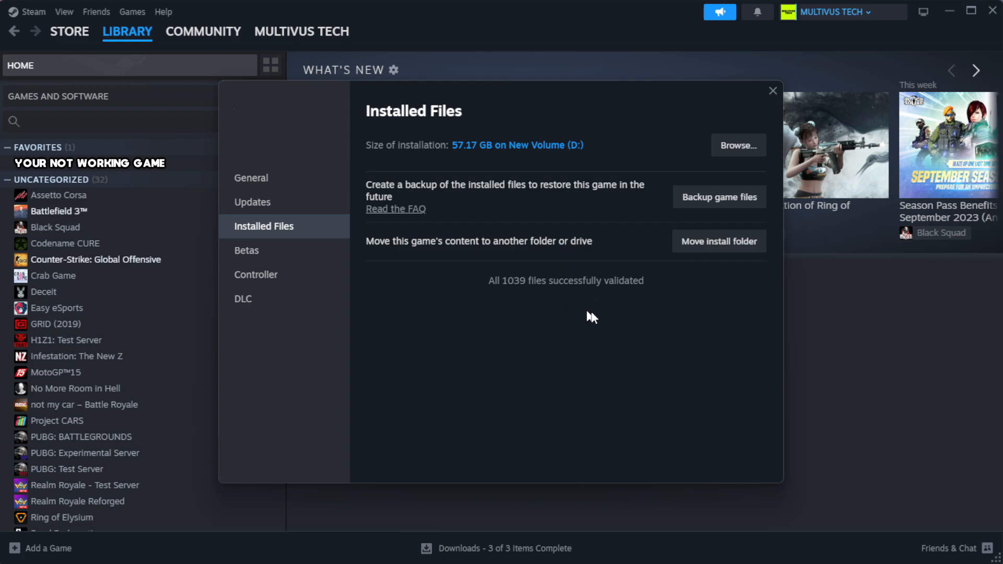
pyautogui.moveTo(737, 146)
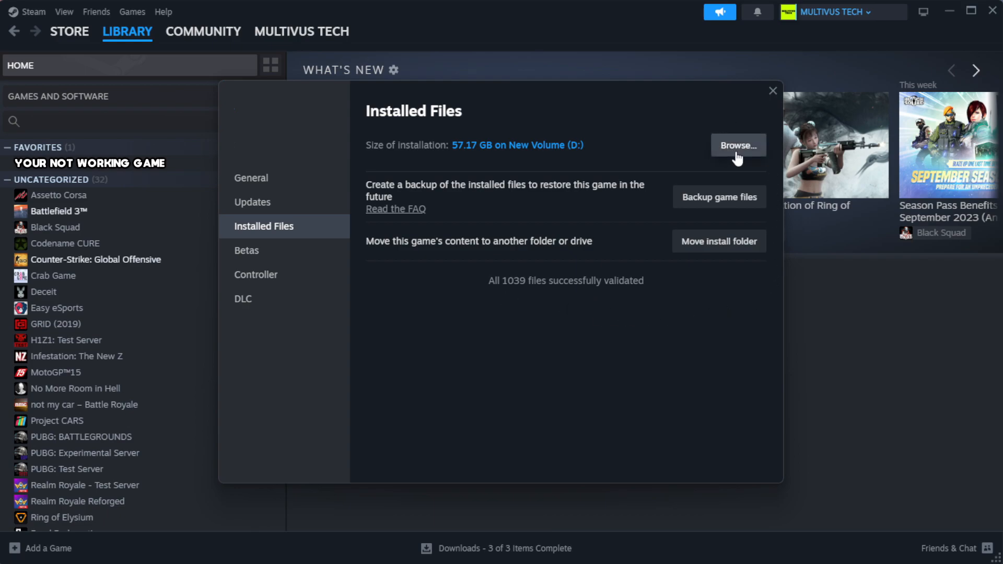
# Step: Browse to the game's install folder and open the YOUR NOT WORKING GAME shortcut's properties
pyautogui.click(737, 145)
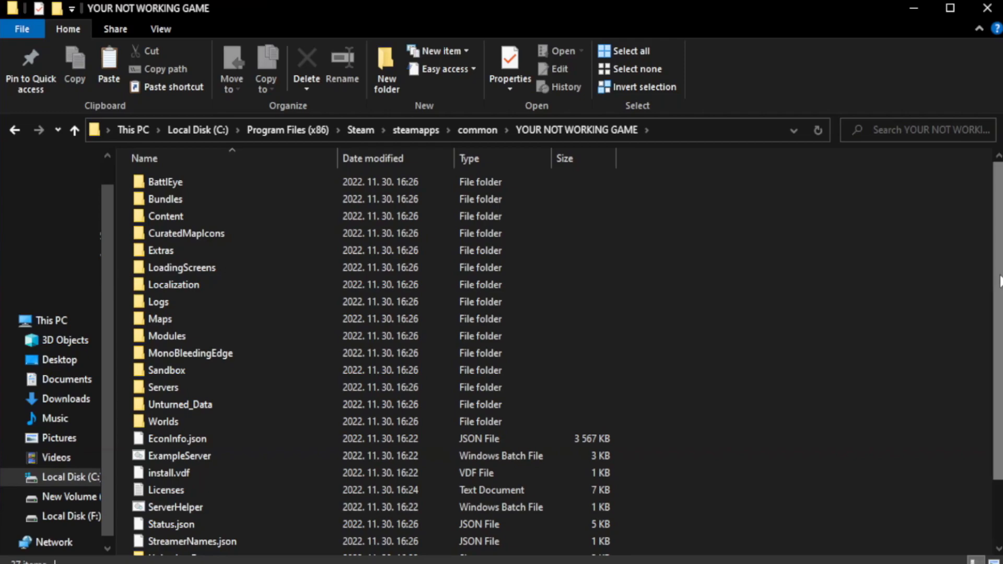
pyautogui.scroll(-3)
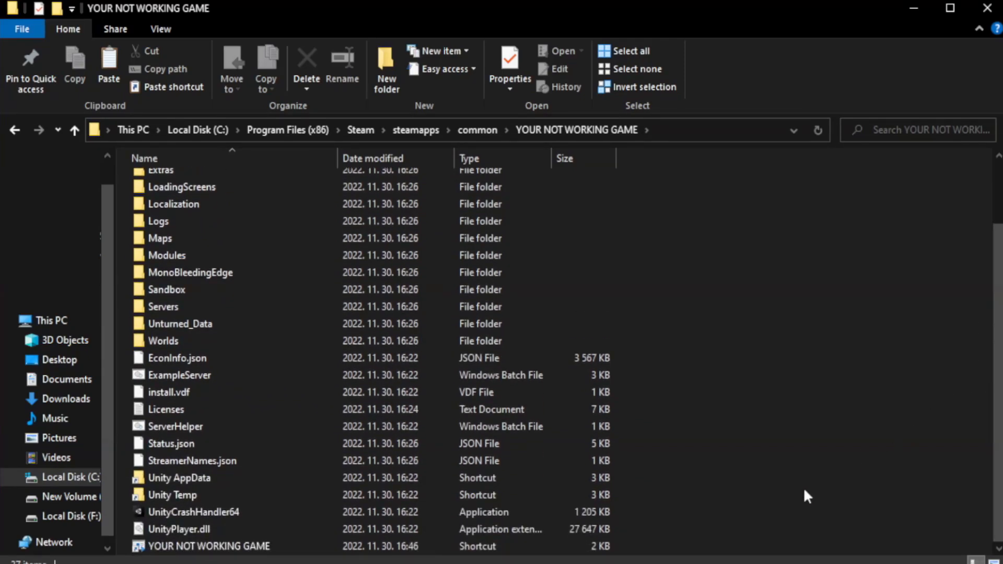
pyautogui.click(208, 546)
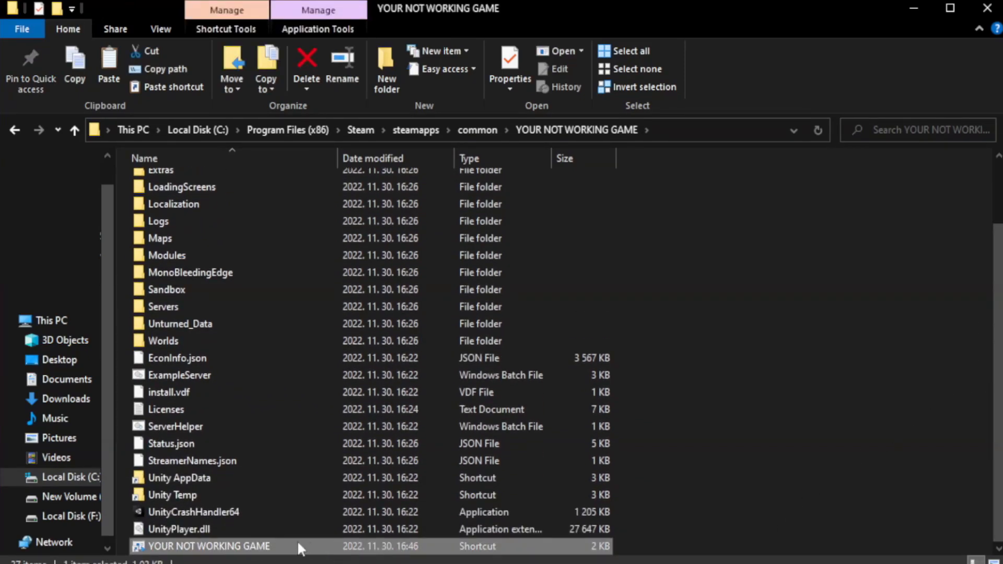
pyautogui.rightClick(208, 546)
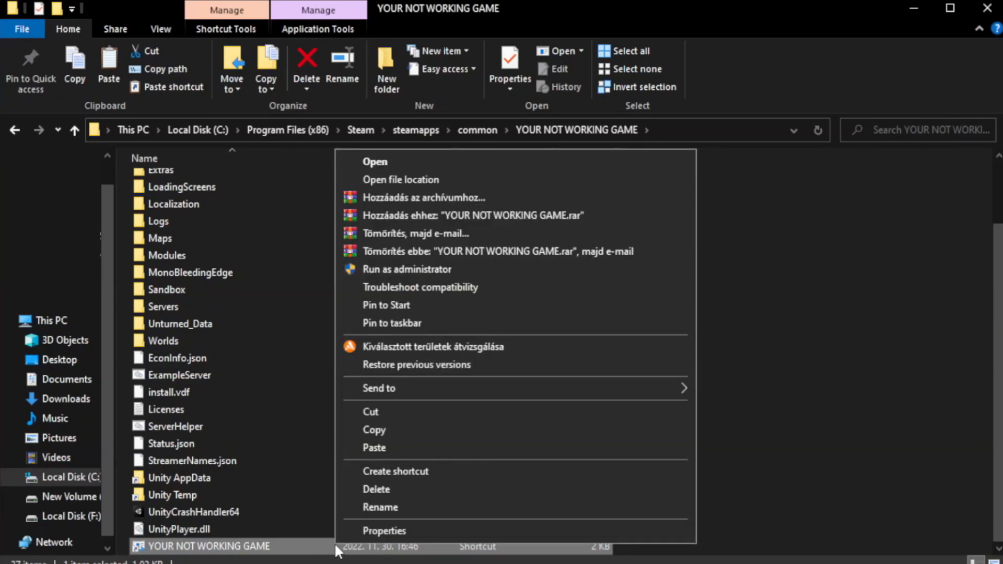
pyautogui.moveTo(515, 534)
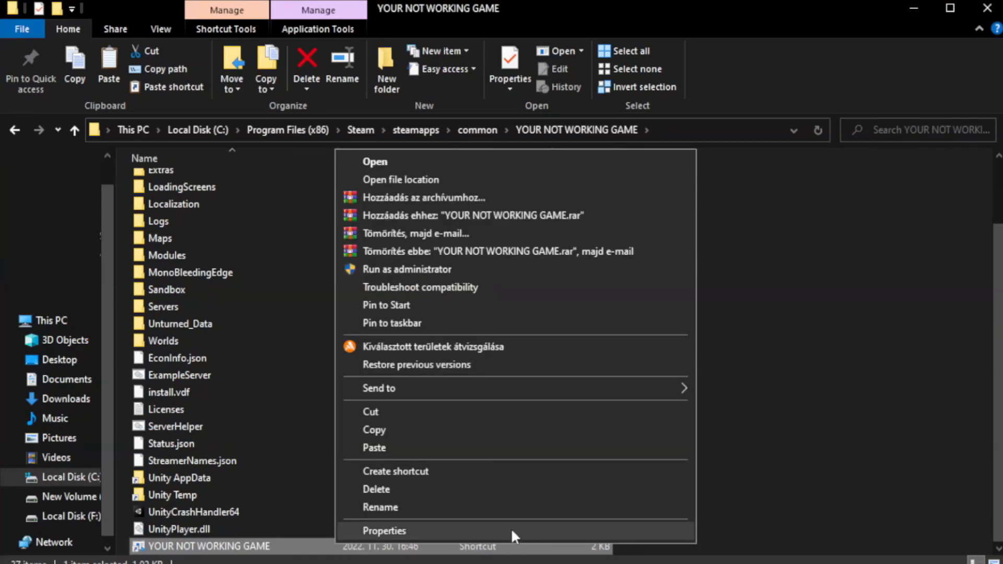
pyautogui.click(384, 530)
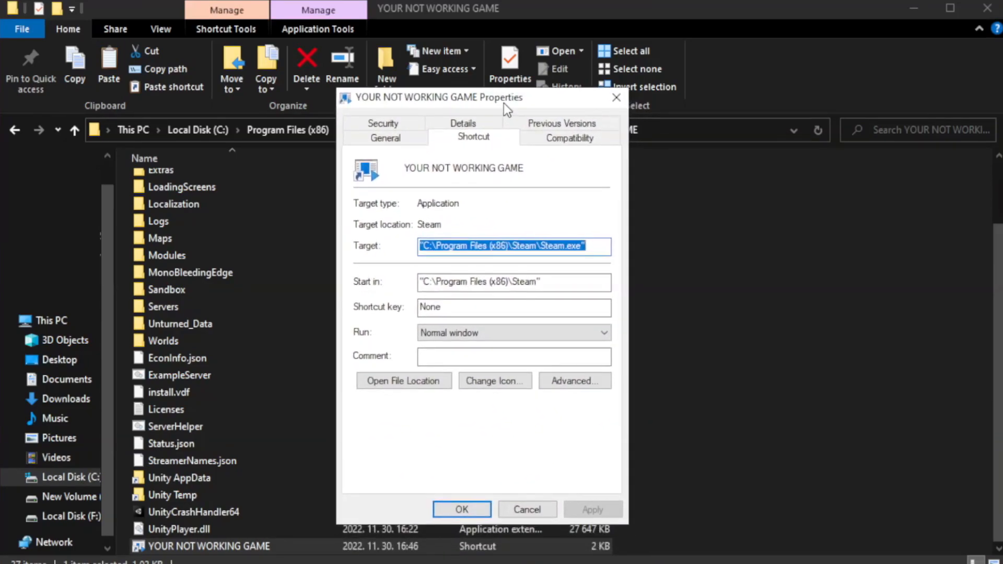
pyautogui.moveTo(593, 162)
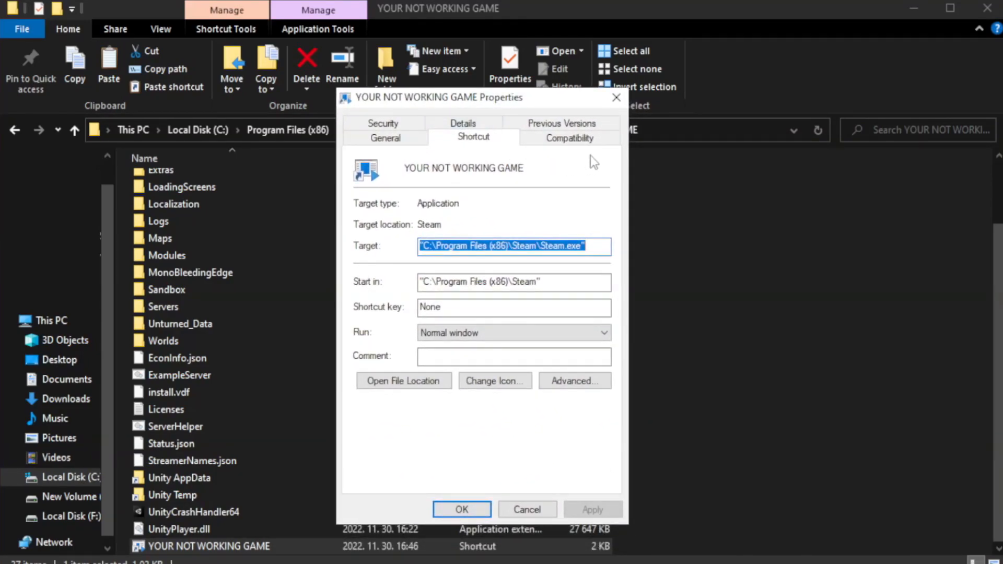
pyautogui.moveTo(568, 138)
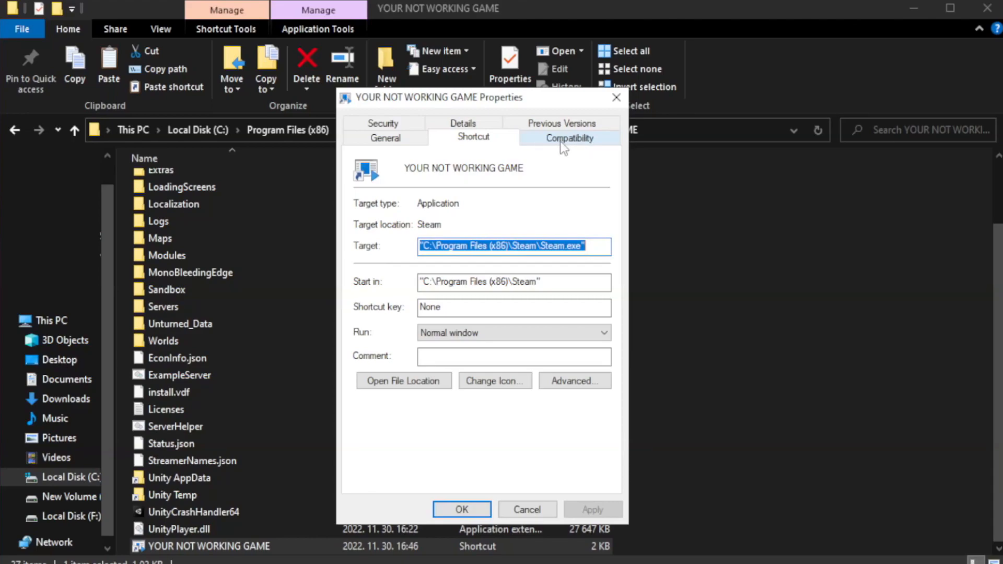
# Step: Set the shortcut to Windows 8 compatibility, no fullscreen optimizations, run as administrator, and save
pyautogui.click(567, 137)
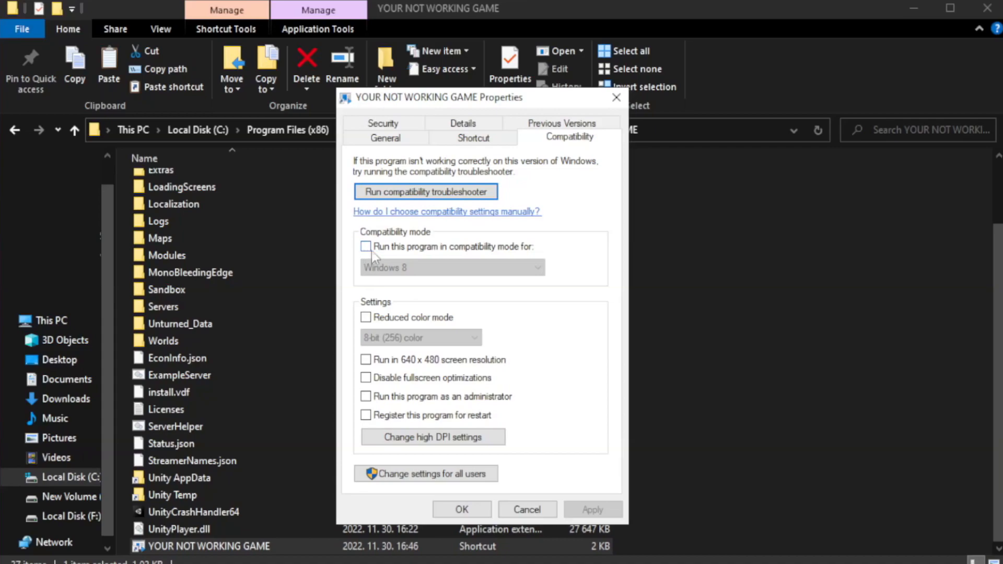
pyautogui.moveTo(399, 251)
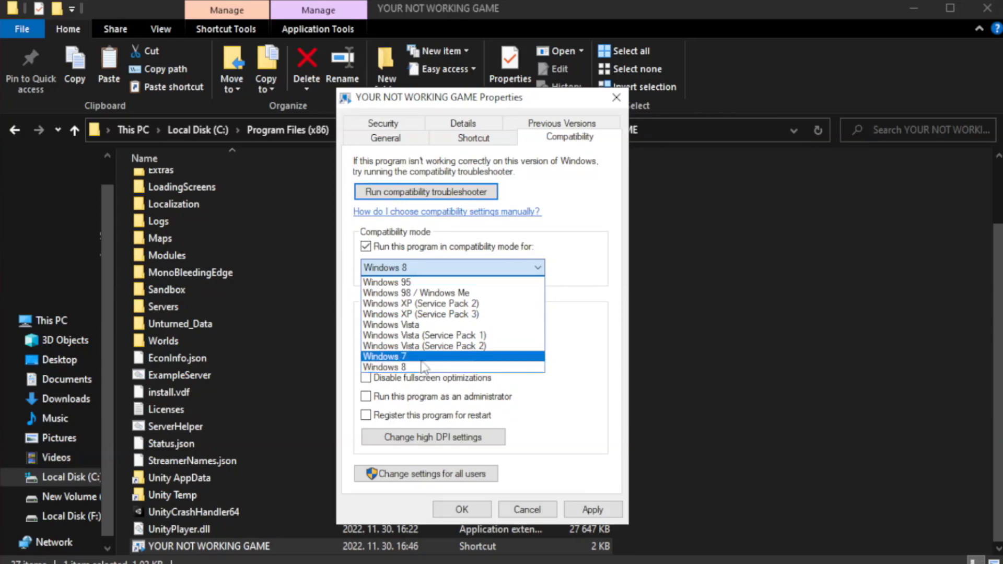
pyautogui.click(384, 367)
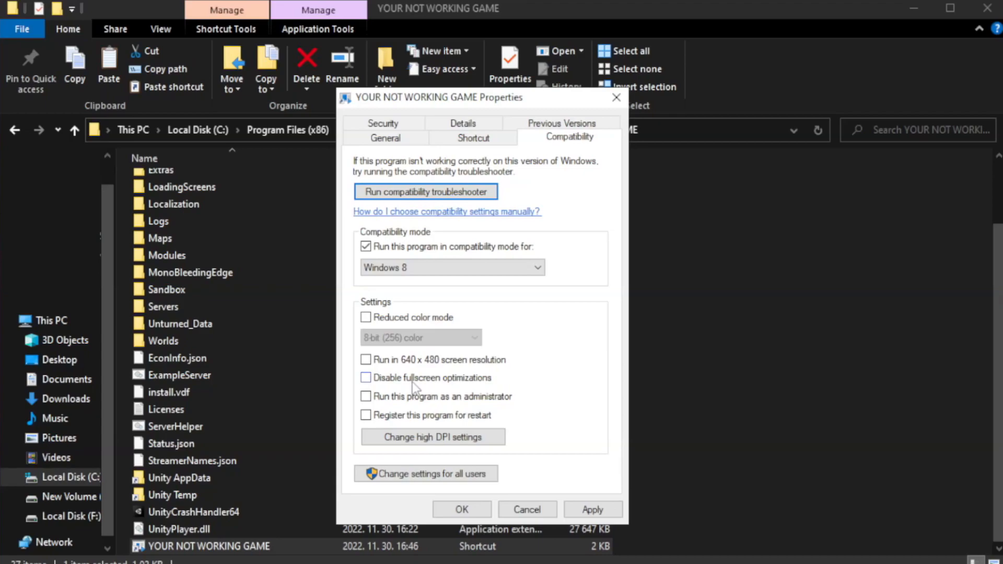
pyautogui.click(365, 377)
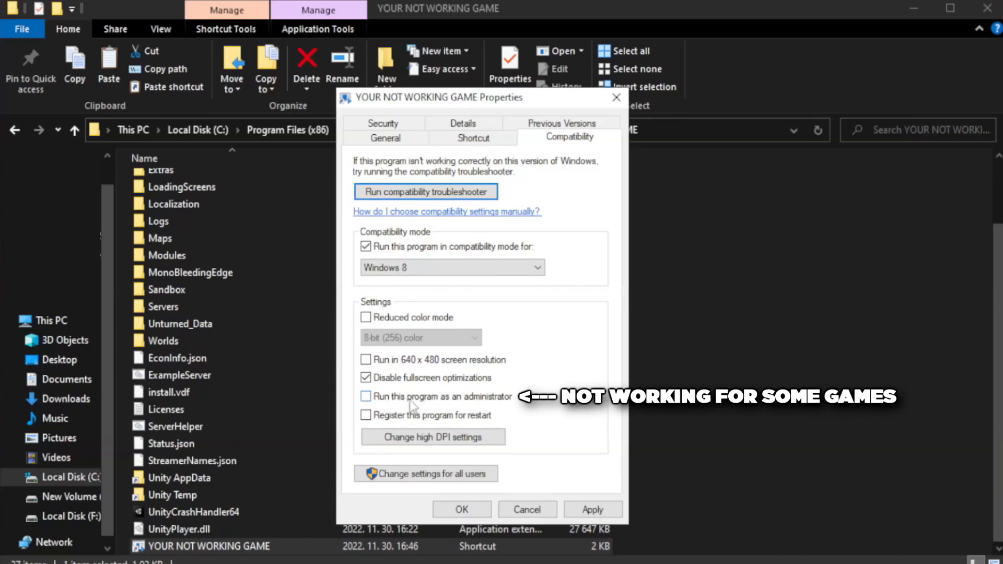
pyautogui.click(366, 396)
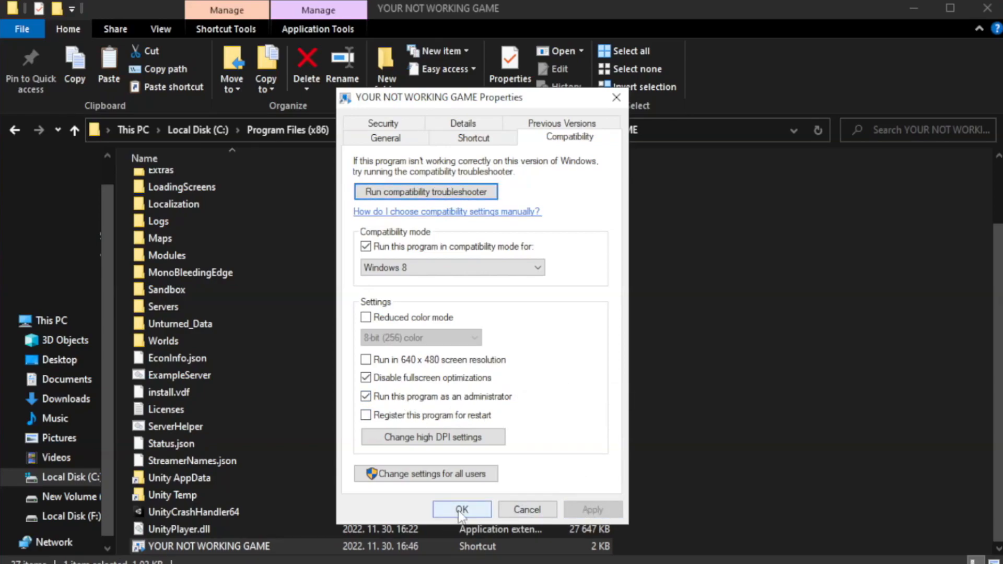
pyautogui.click(461, 510)
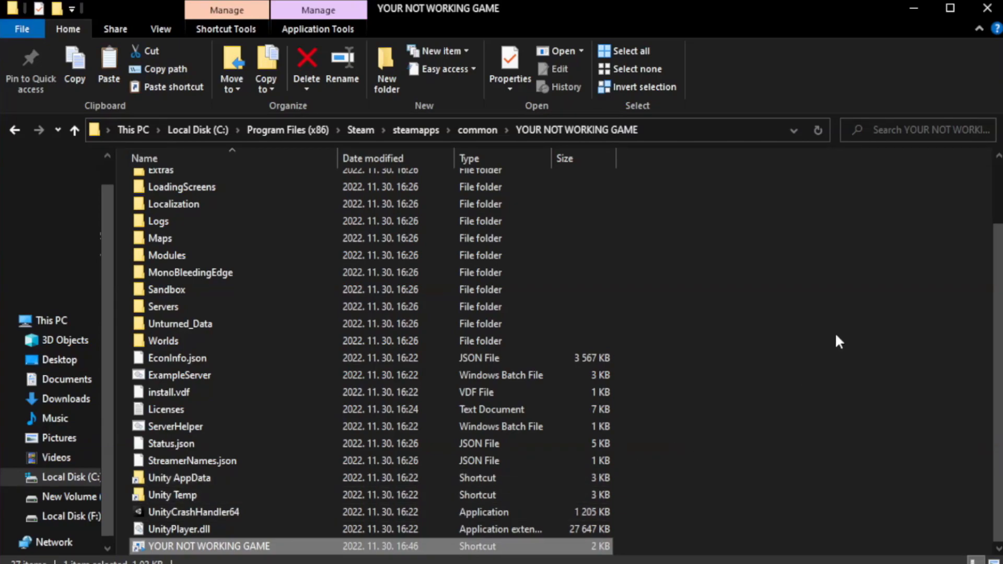
pyautogui.moveTo(988, 8)
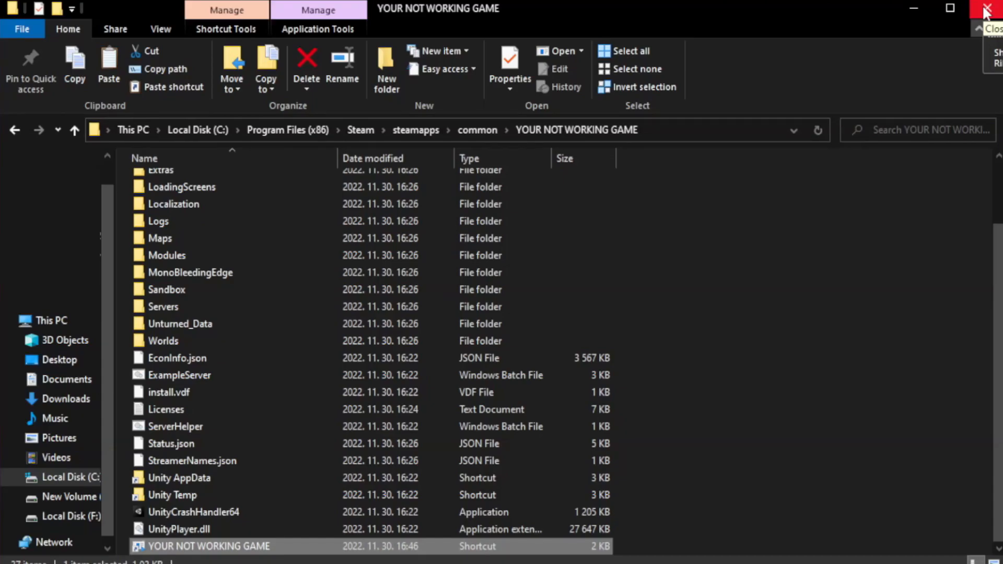
# Step: Close the game folder and bring up Task Manager's startup apps list
pyautogui.click(986, 9)
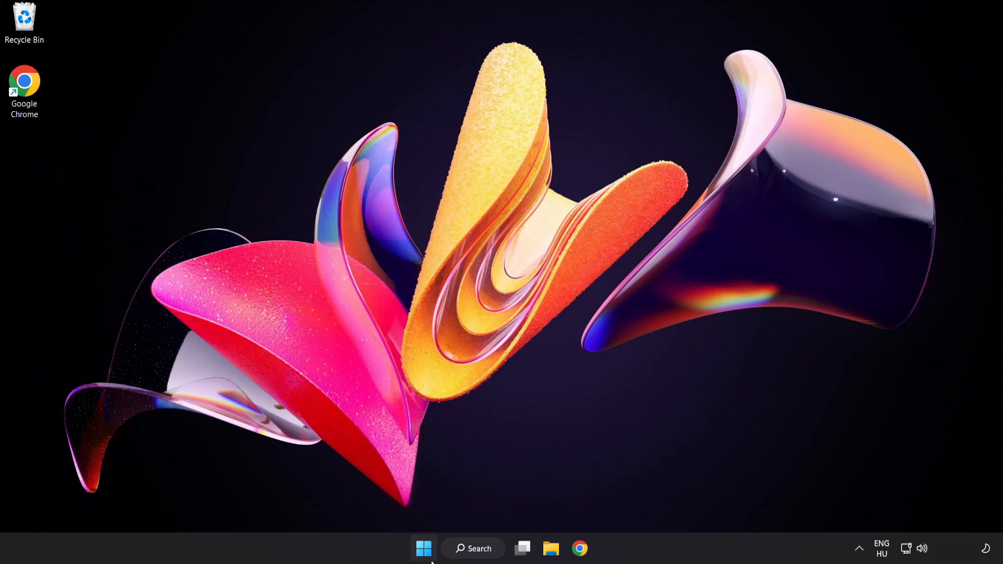
pyautogui.moveTo(423, 548)
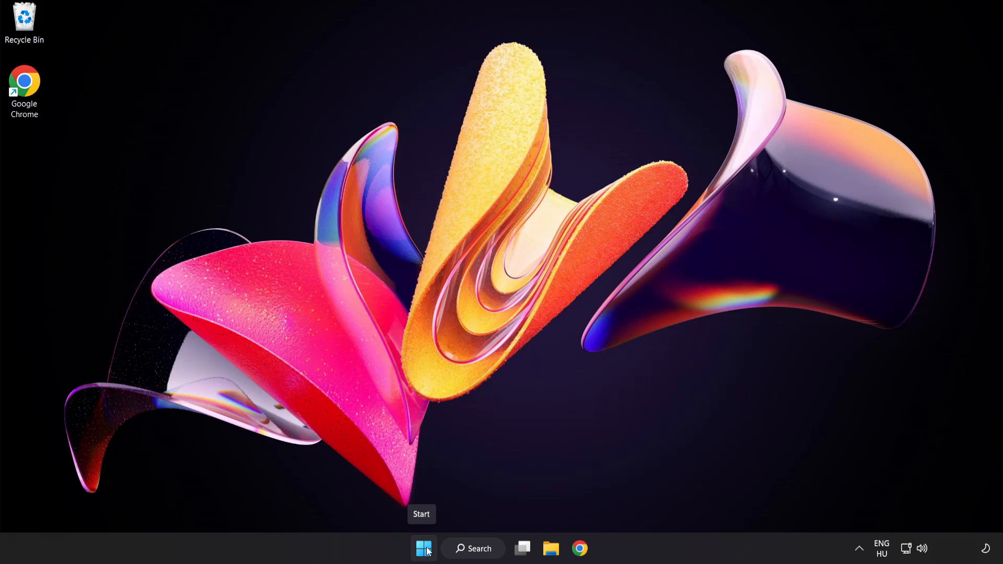
pyautogui.rightClick(423, 548)
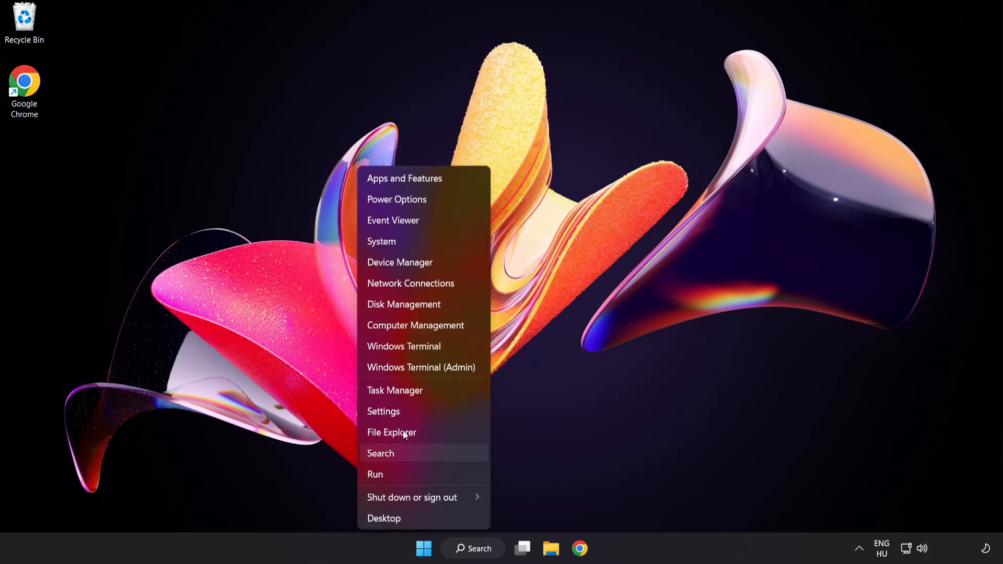
pyautogui.moveTo(434, 393)
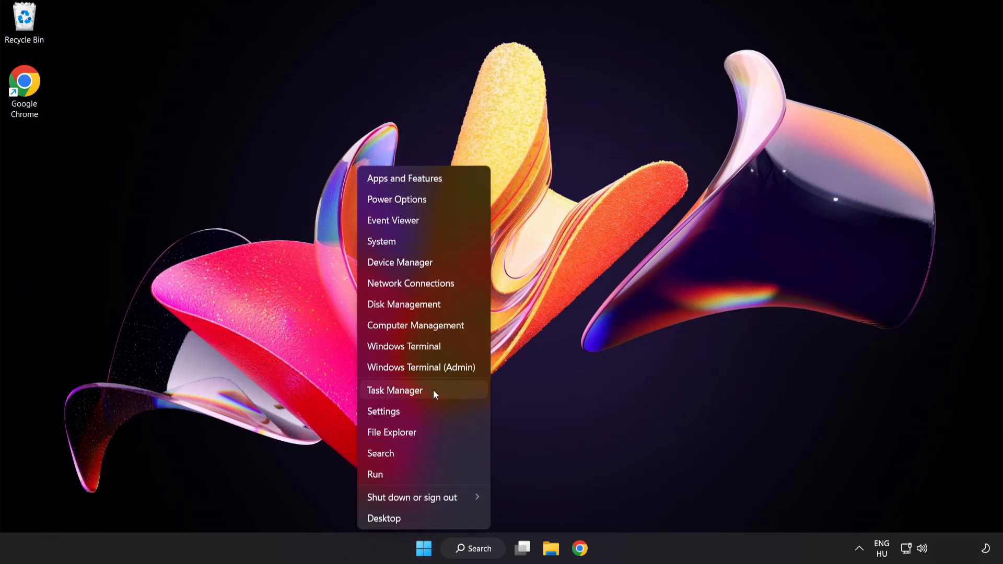
pyautogui.click(395, 390)
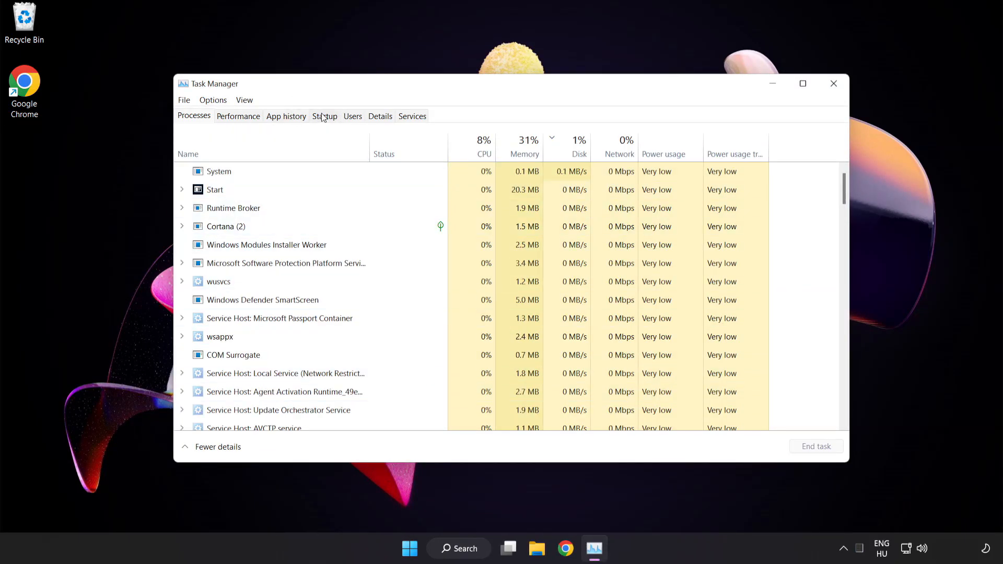
pyautogui.click(324, 116)
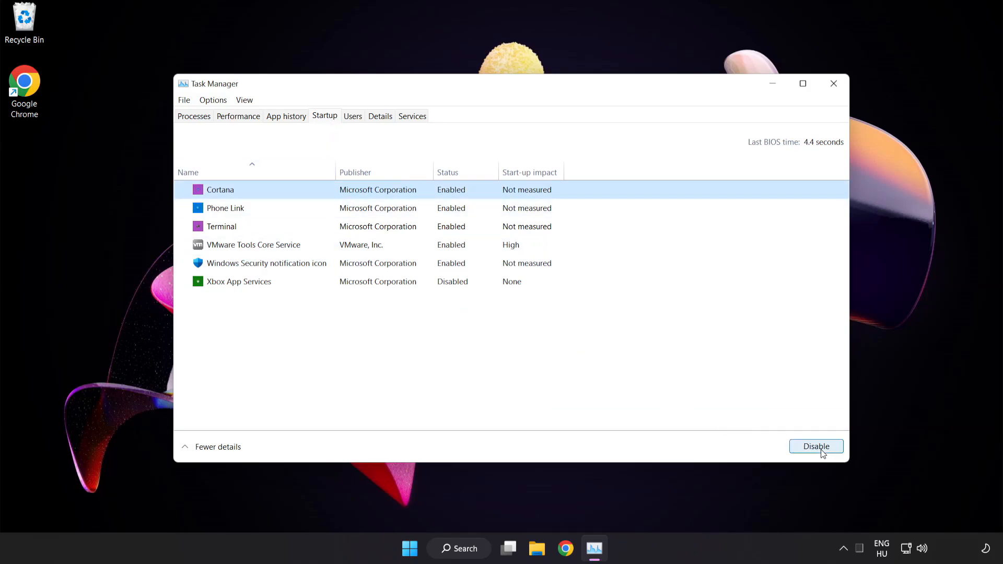
# Step: Disable Cortana, Phone Link, Terminal and Windows Security notification icon at startup, then close Task Manager
pyautogui.click(815, 446)
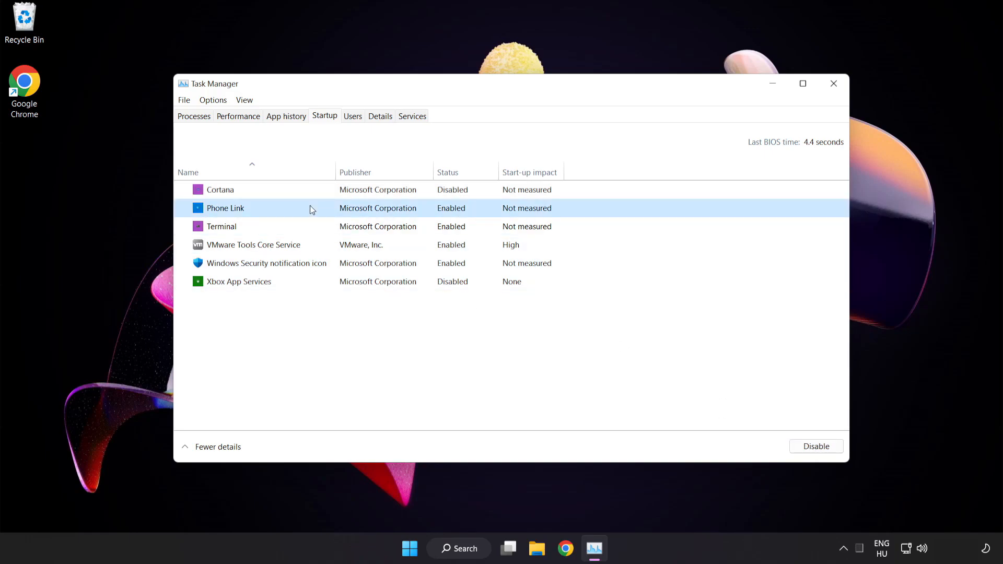
pyautogui.click(815, 445)
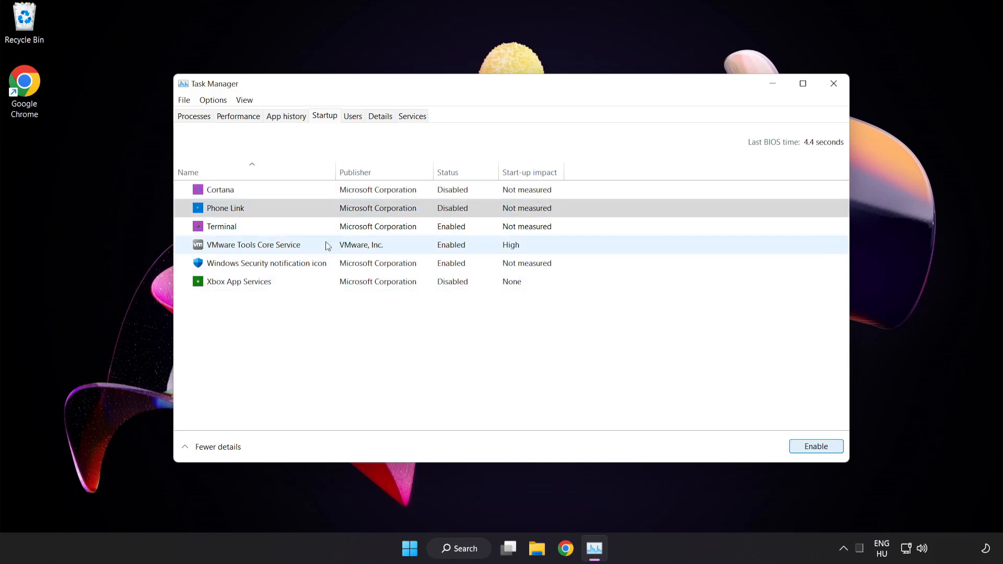
pyautogui.click(220, 226)
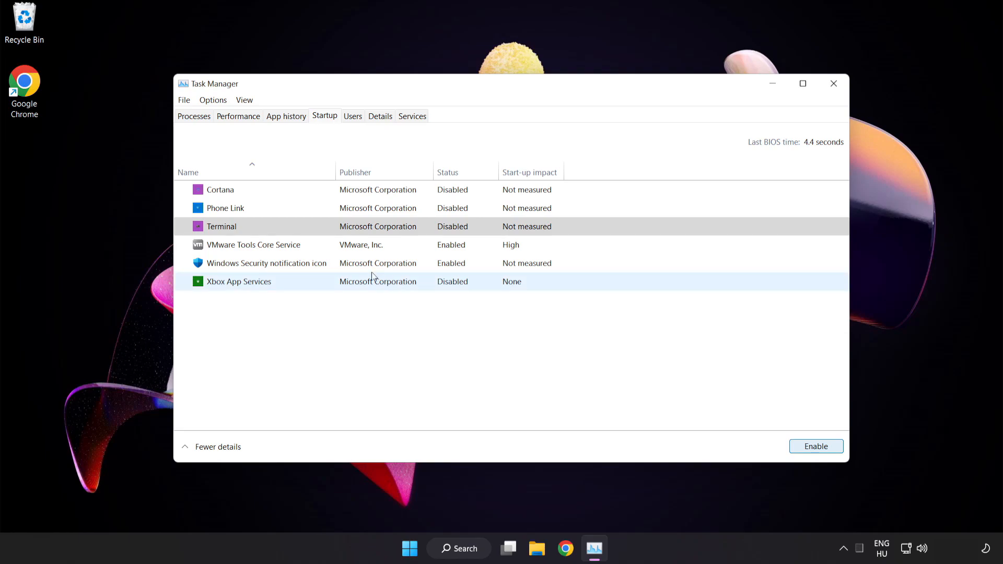
pyautogui.click(267, 263)
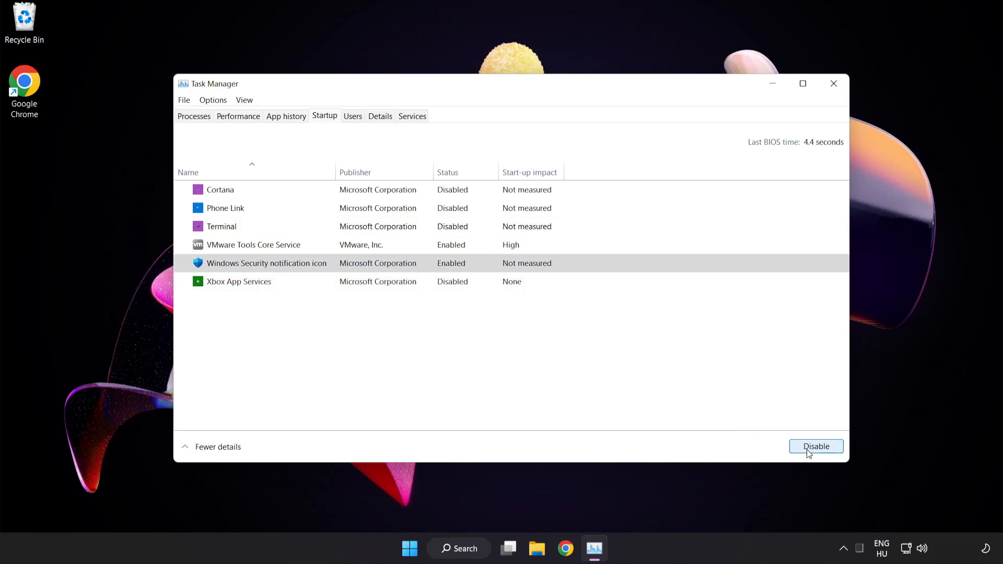
pyautogui.click(815, 446)
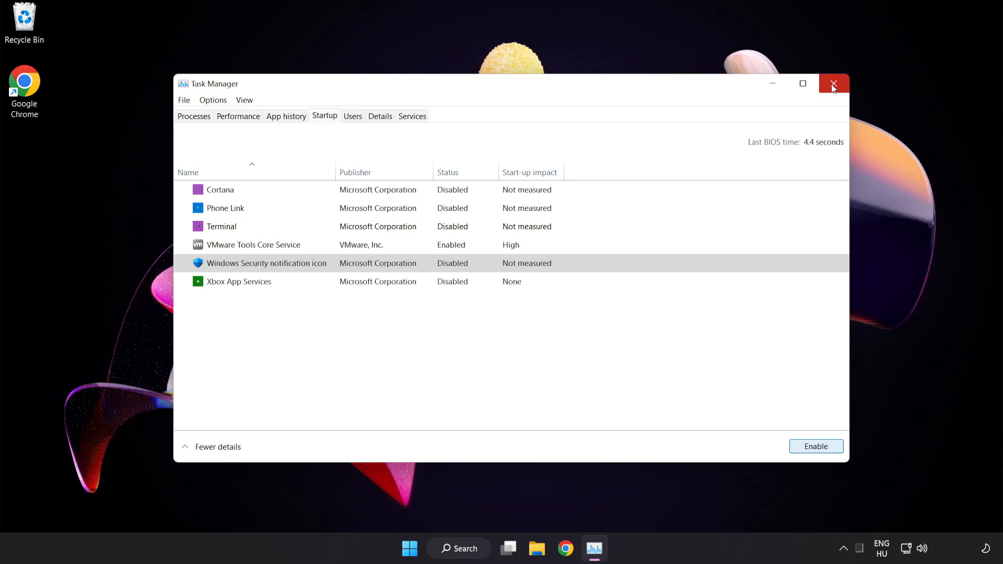
pyautogui.click(833, 83)
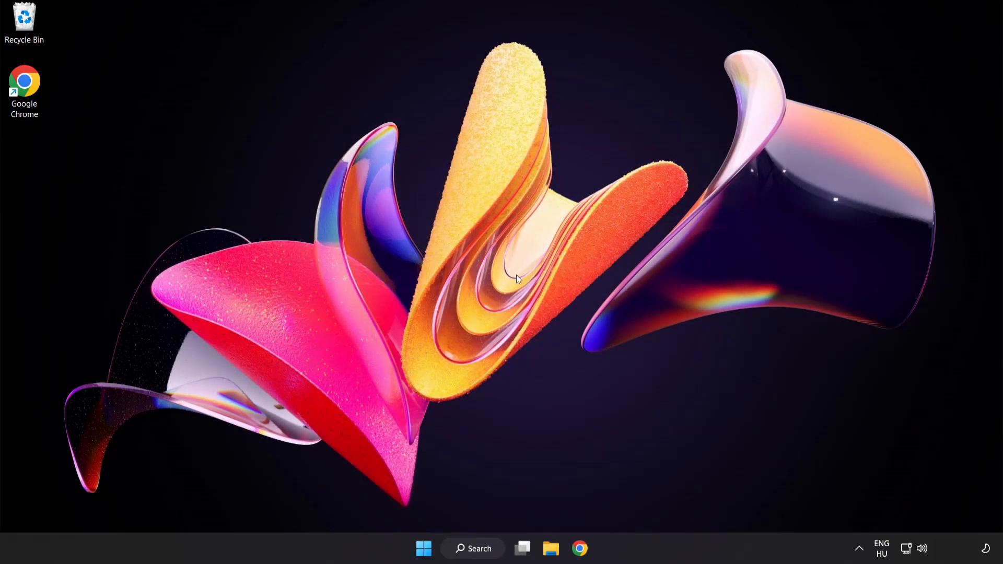
# Step: Search 'security' and go through Virus & threat protection settings to the Defender exclusions list
pyautogui.click(473, 548)
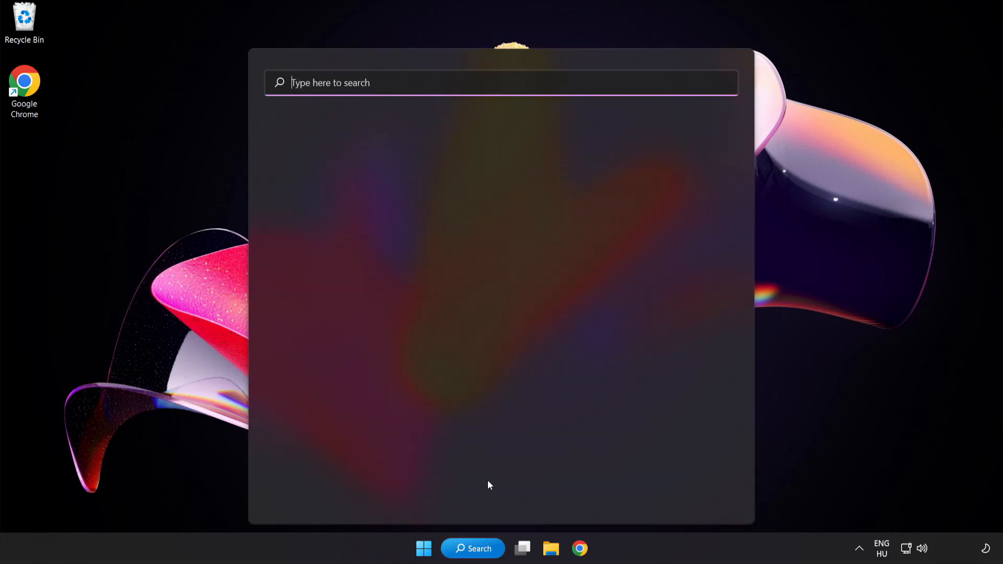
pyautogui.write('sec')
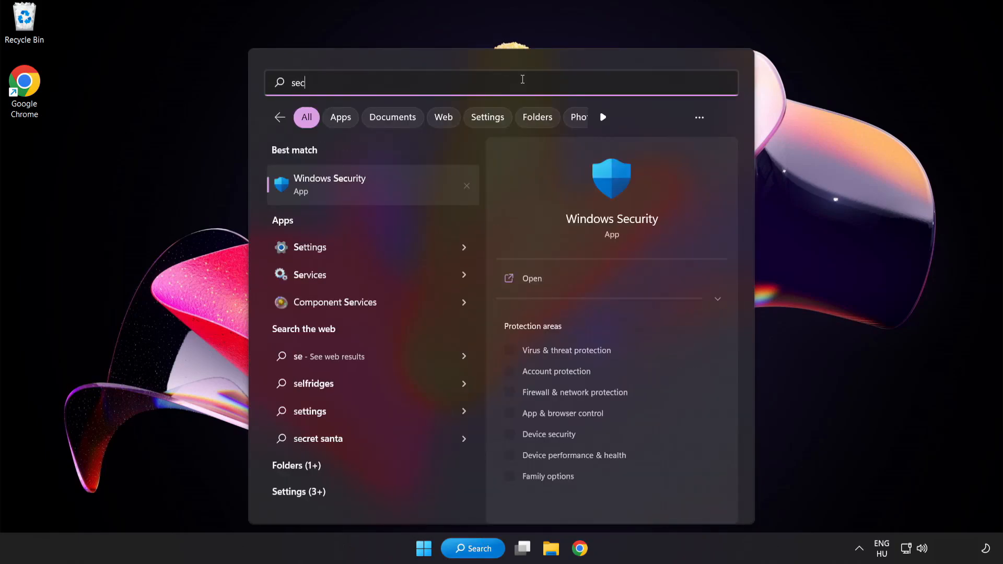
pyautogui.write('urity')
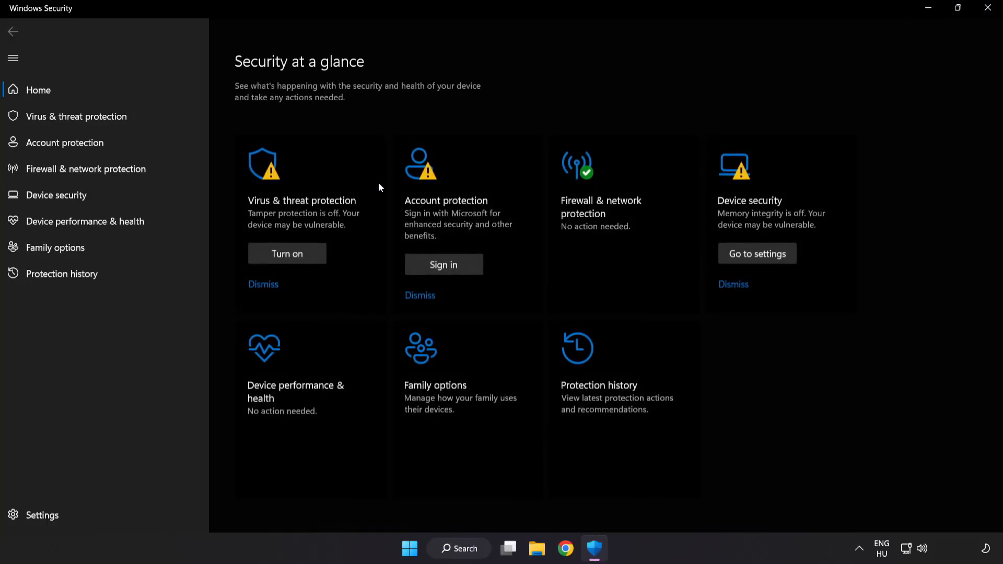
pyautogui.moveTo(76, 116)
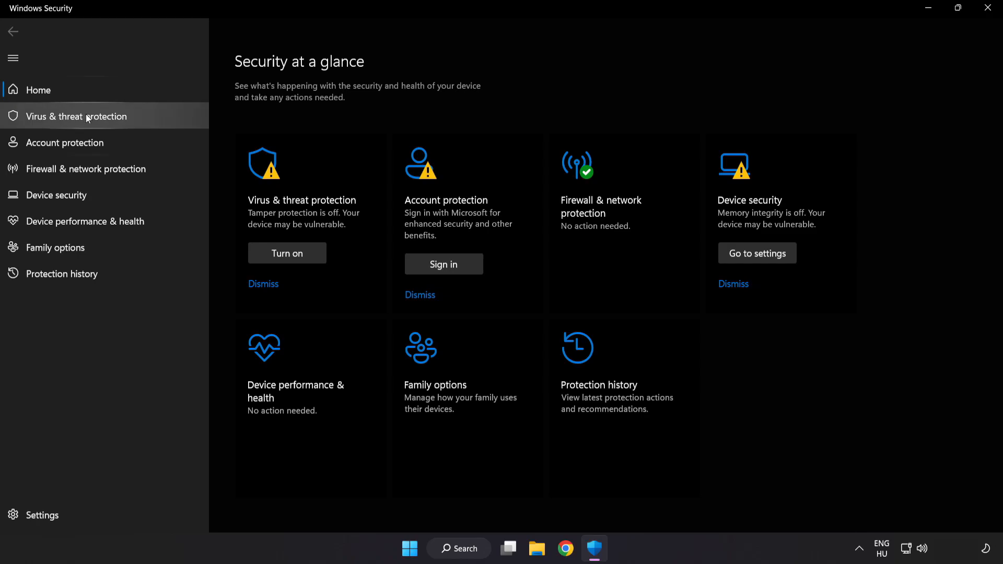
pyautogui.click(76, 116)
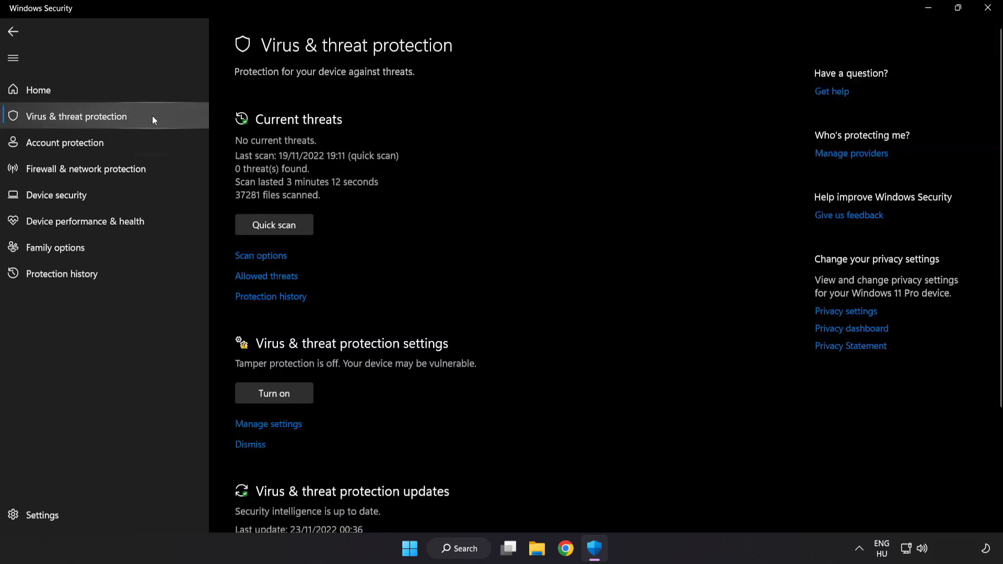
pyautogui.moveTo(634, 154)
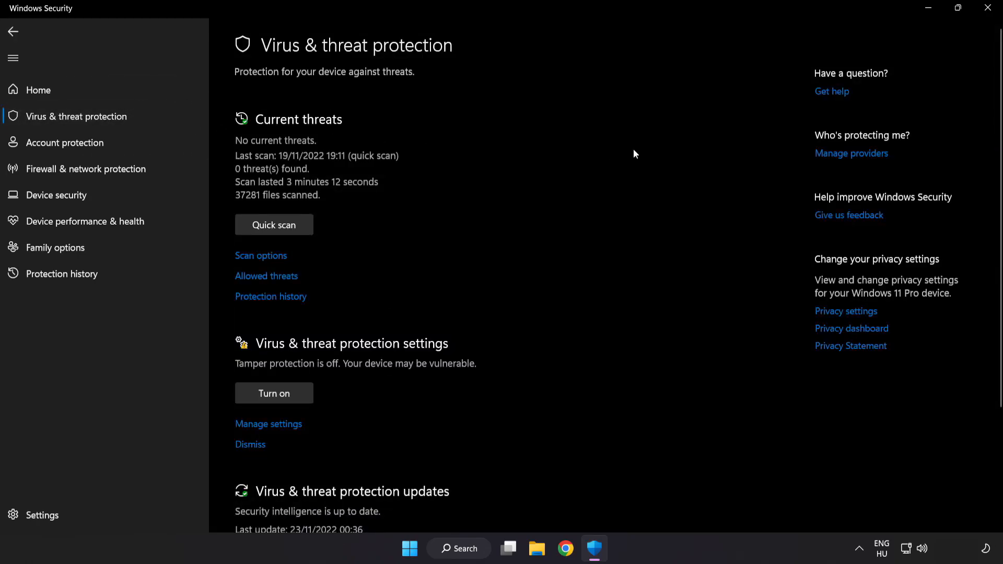
pyautogui.scroll(-3)
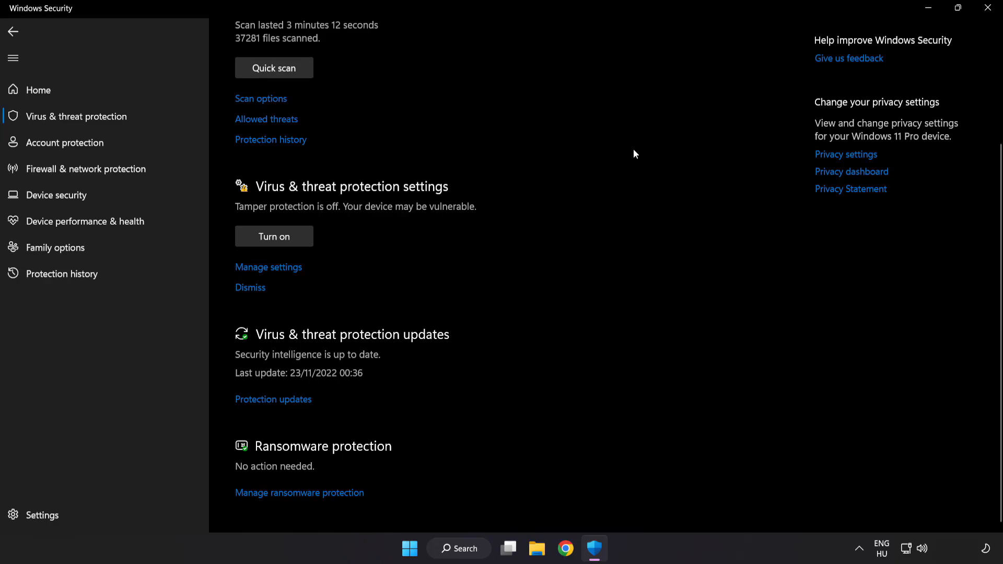
pyautogui.moveTo(268, 268)
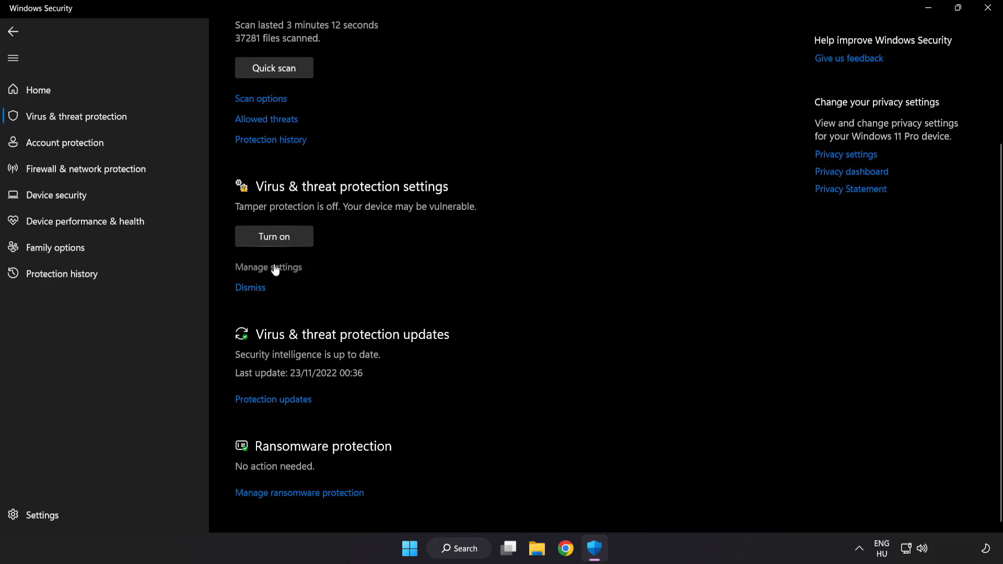
pyautogui.click(268, 267)
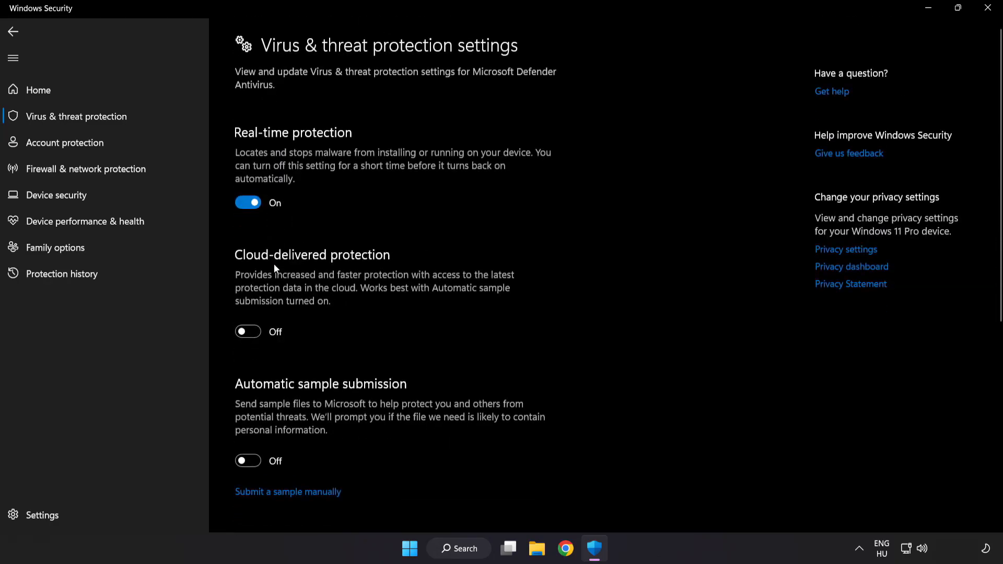
pyautogui.scroll(-3)
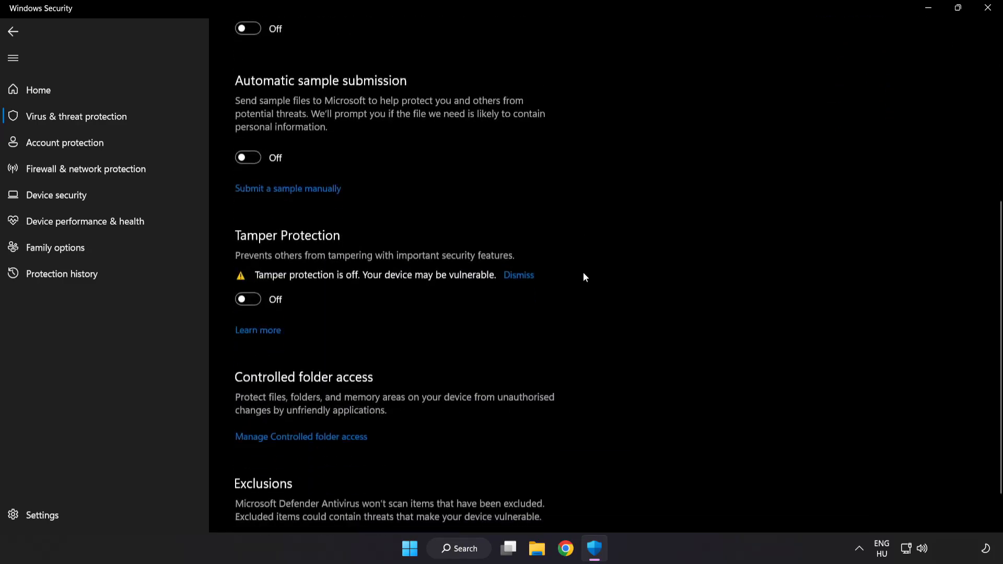
pyautogui.scroll(-3)
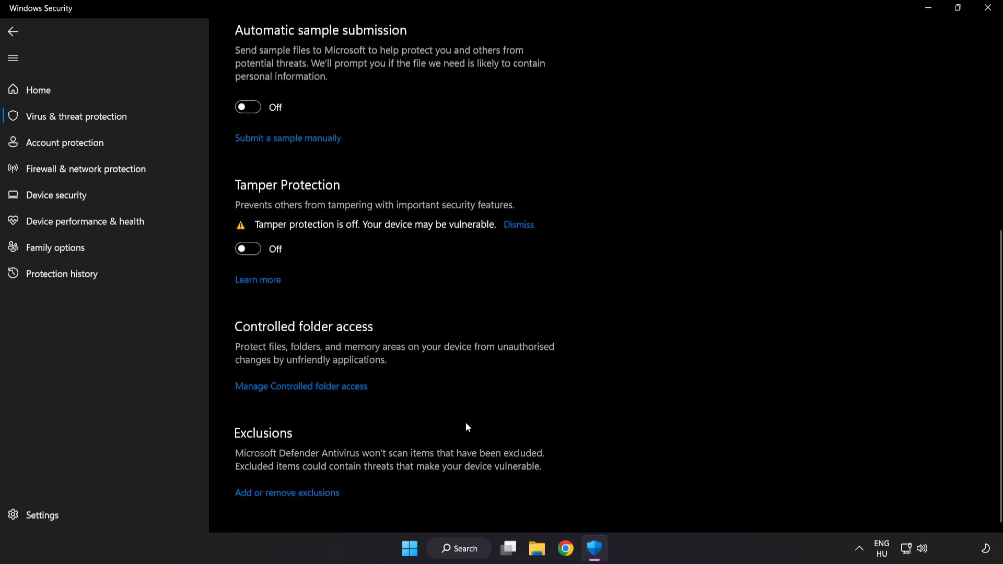
pyautogui.moveTo(292, 492)
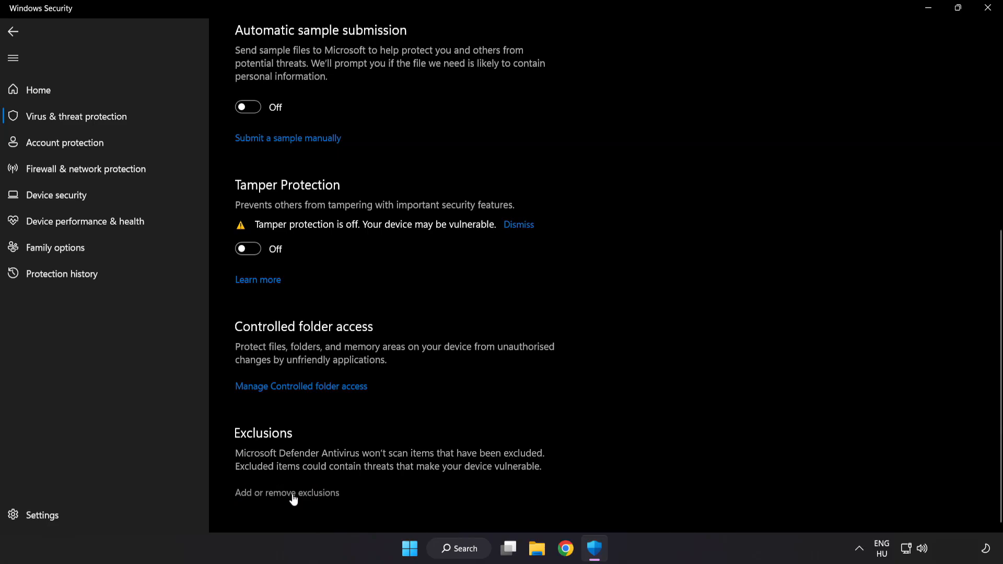
pyautogui.click(287, 493)
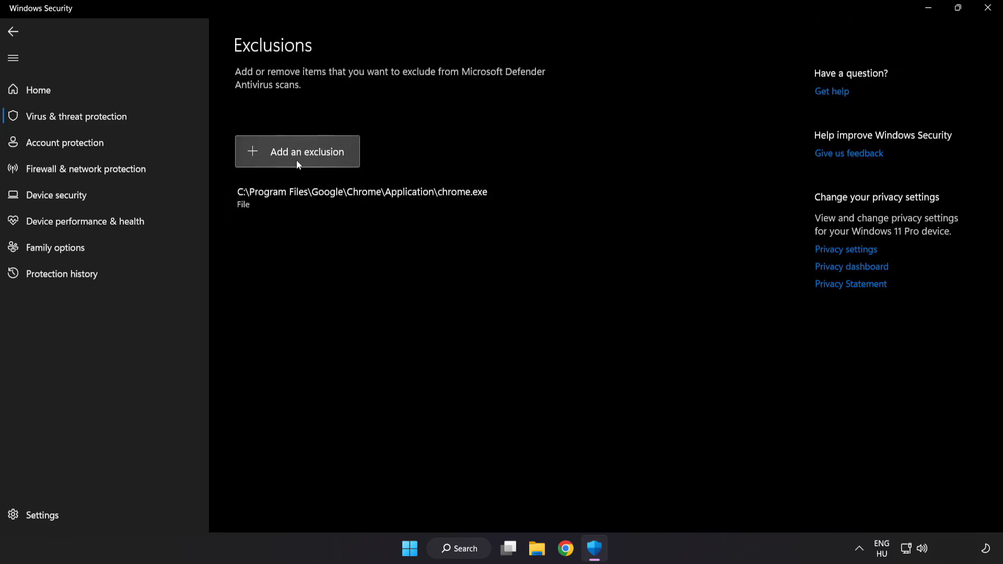
# Step: Exclude the shortcut in C:\Program Files (x86)\NOT WORKING APP, then close Windows Security
pyautogui.click(297, 151)
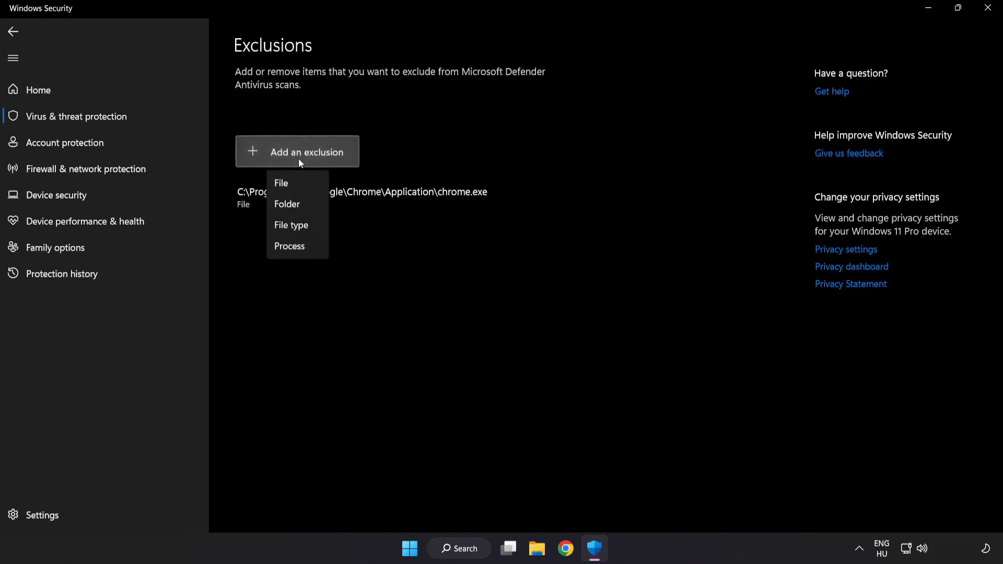
pyautogui.moveTo(296, 205)
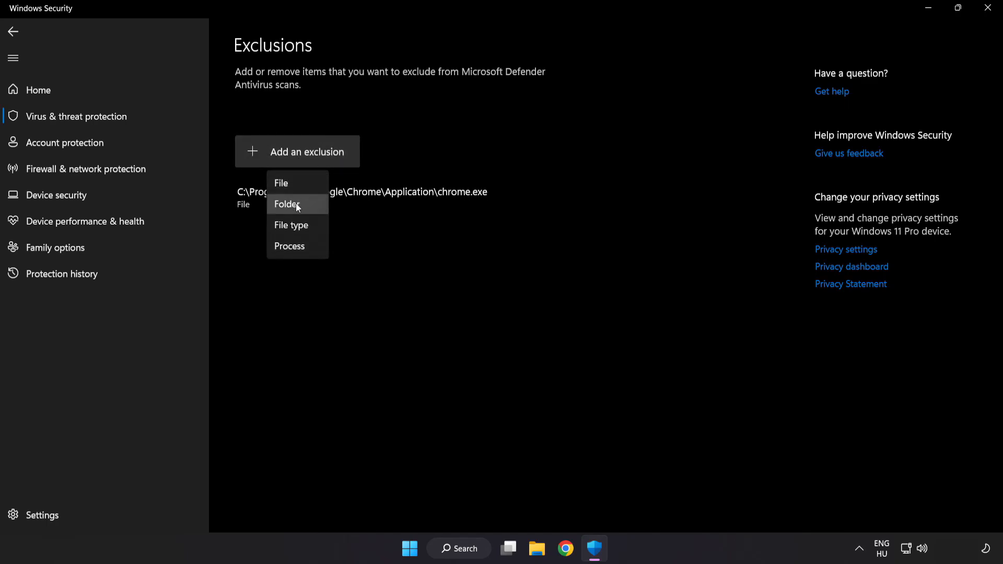
pyautogui.moveTo(292, 186)
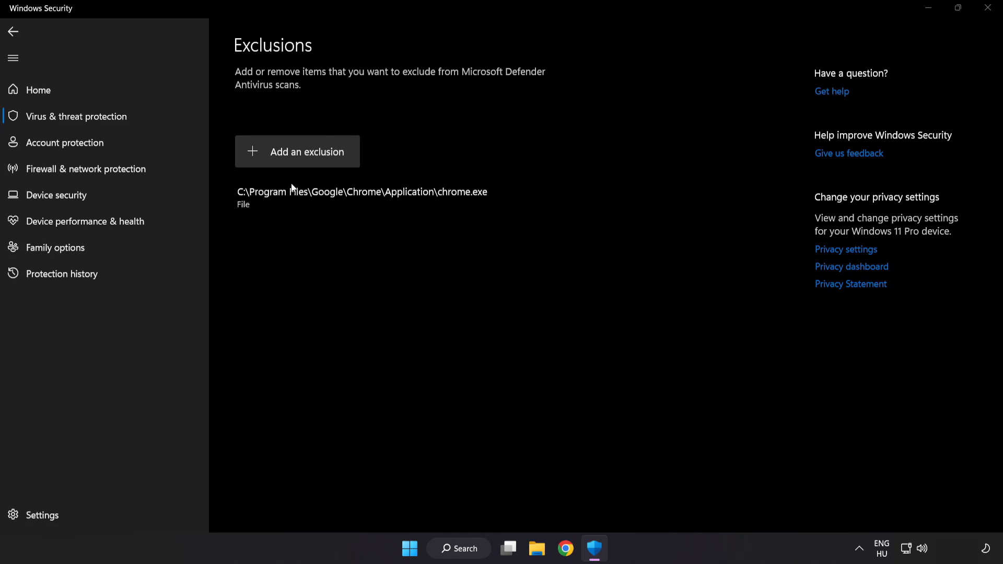
pyautogui.click(296, 152)
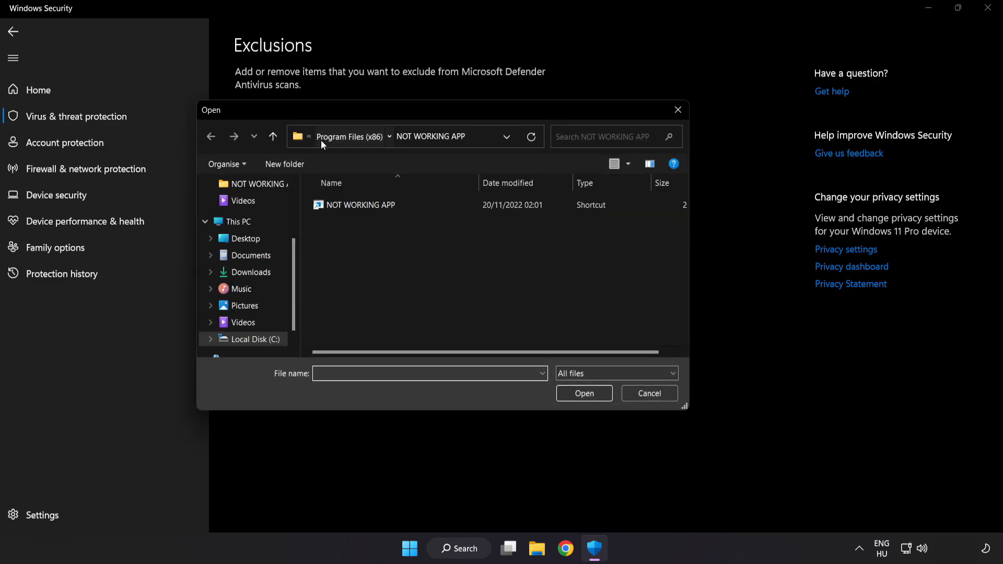
pyautogui.click(237, 221)
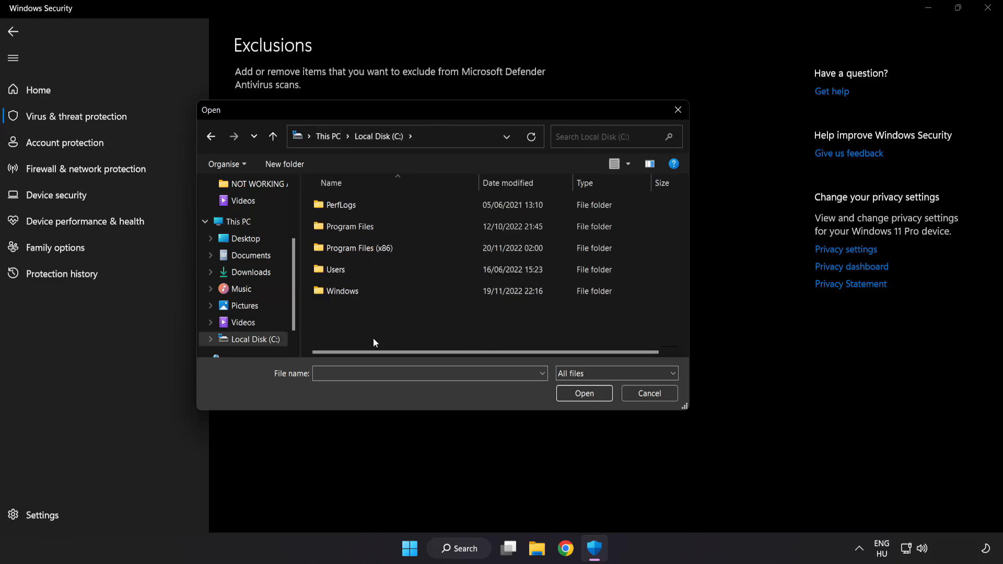
pyautogui.doubleClick(352, 249)
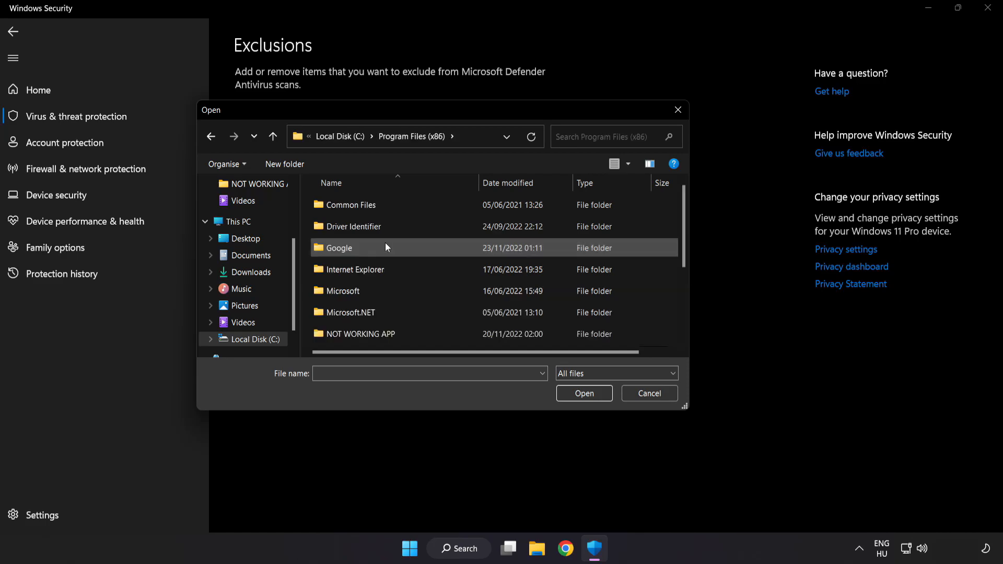
pyautogui.scroll(-3)
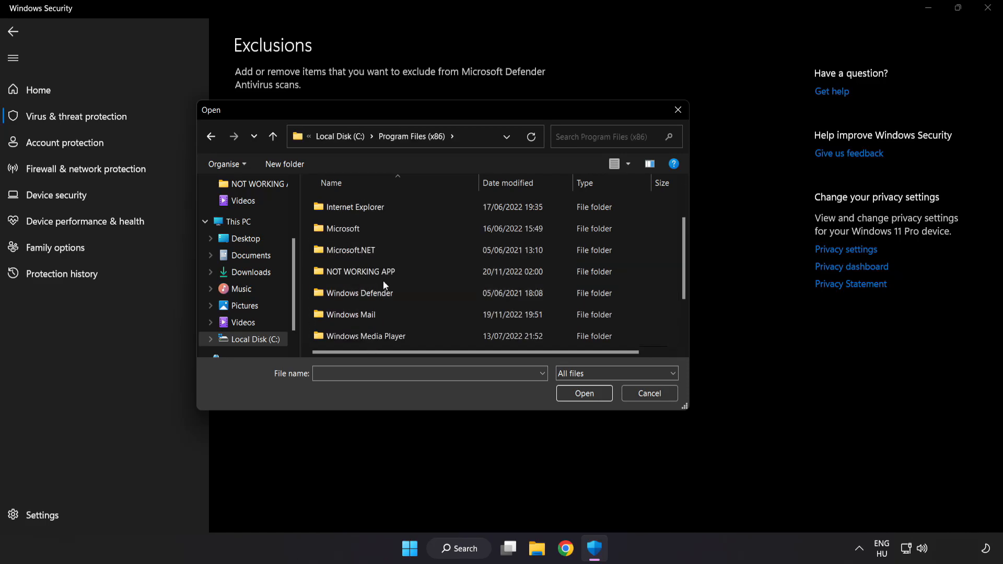
pyautogui.doubleClick(362, 271)
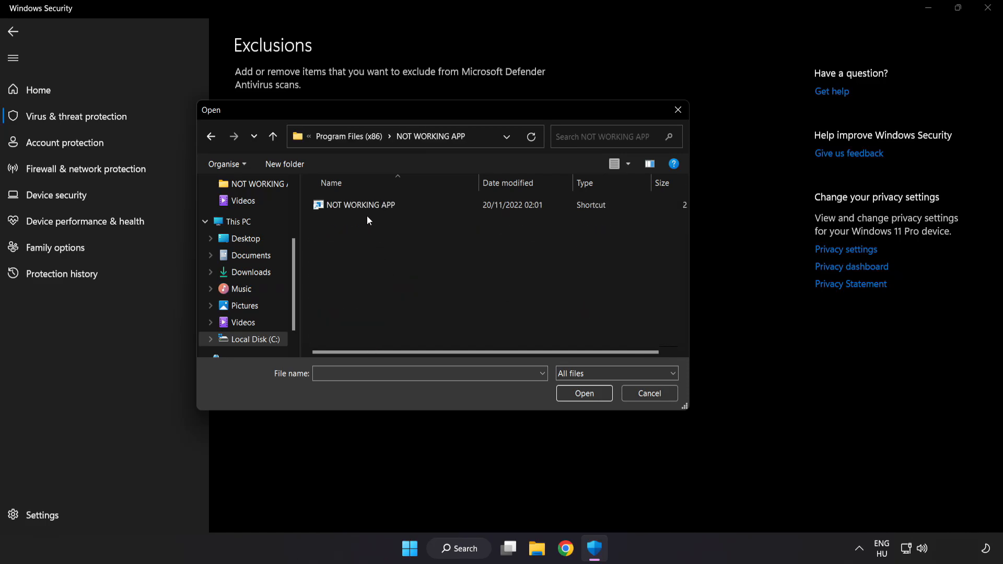
pyautogui.click(358, 204)
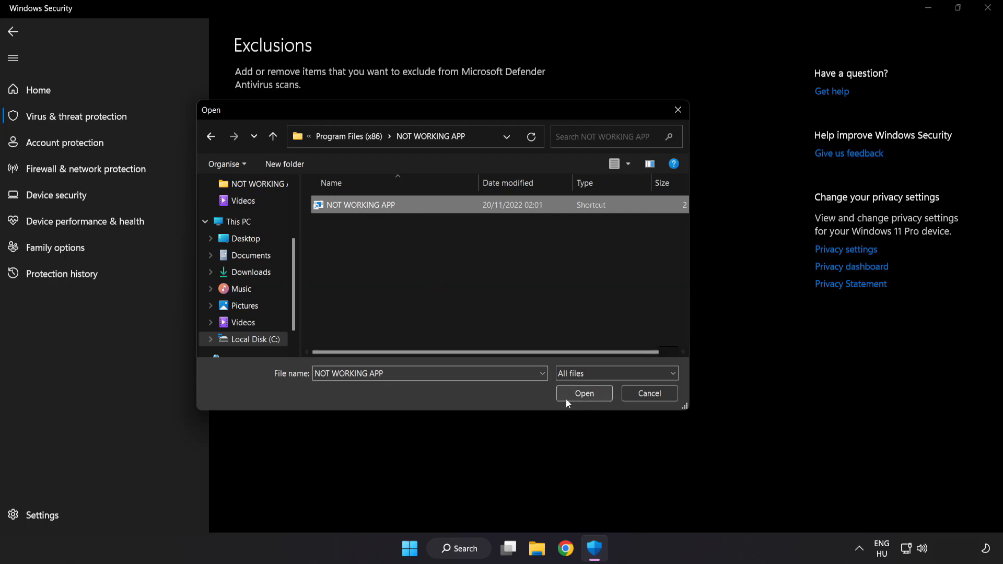
pyautogui.click(583, 394)
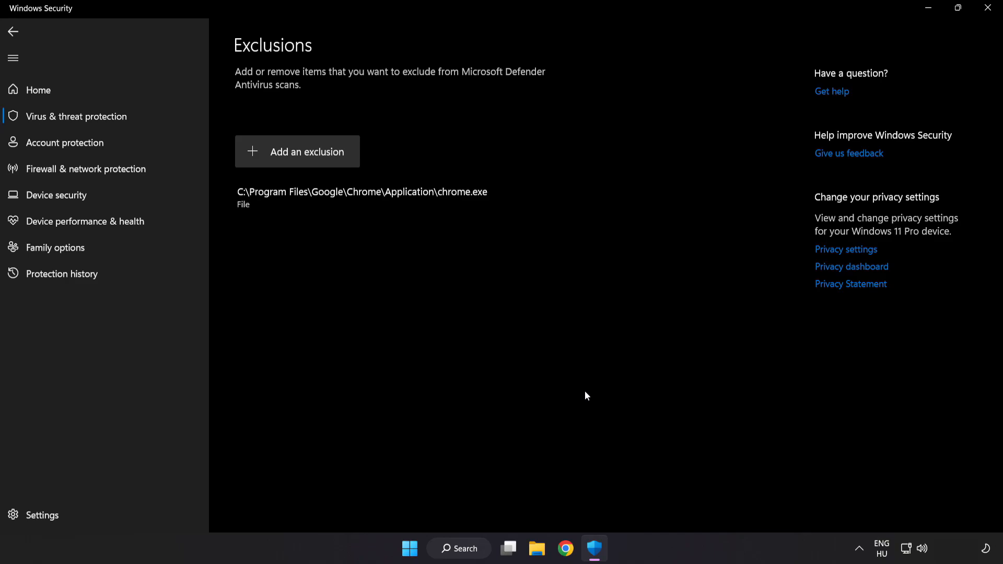
pyautogui.moveTo(580, 409)
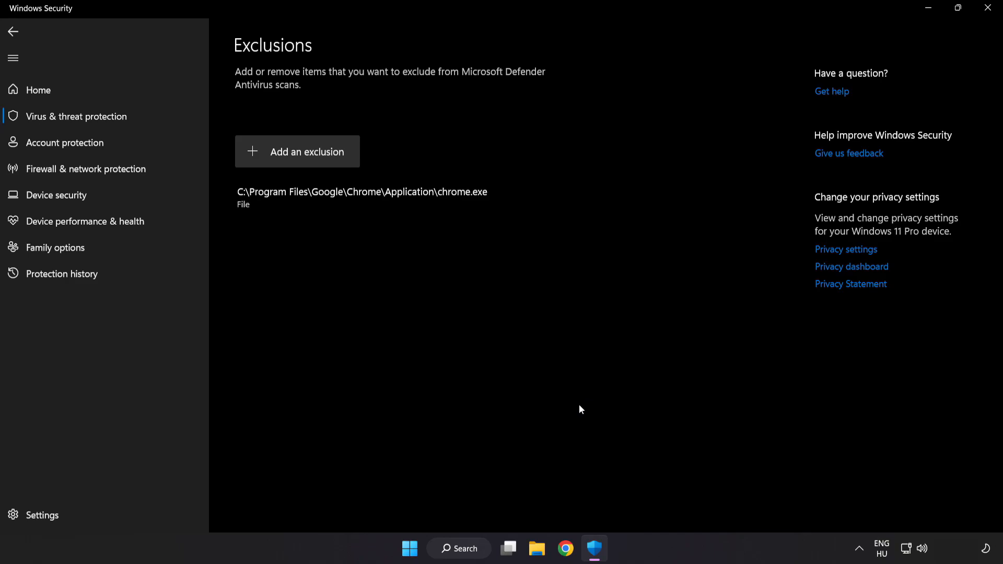
pyautogui.moveTo(812, 78)
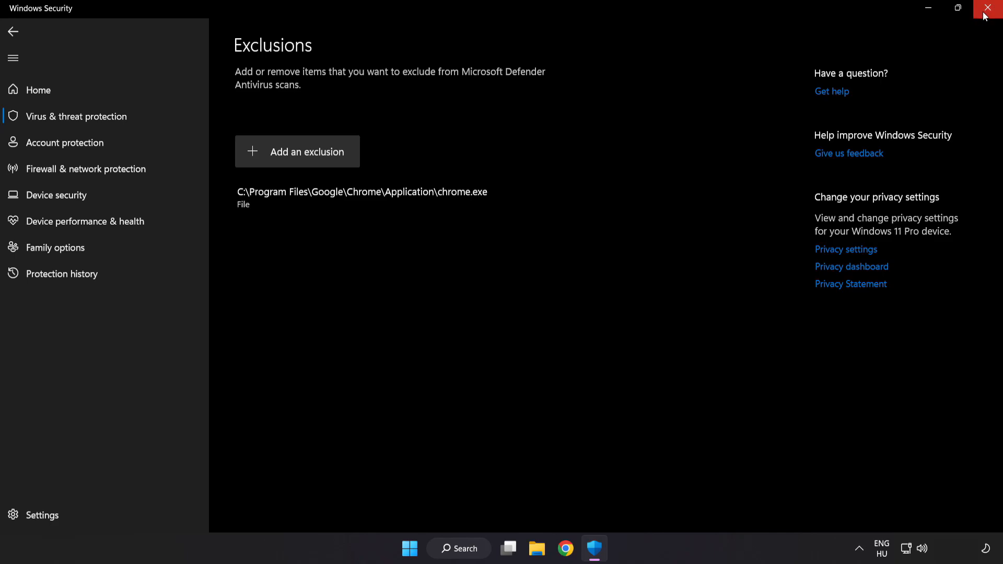
pyautogui.click(990, 8)
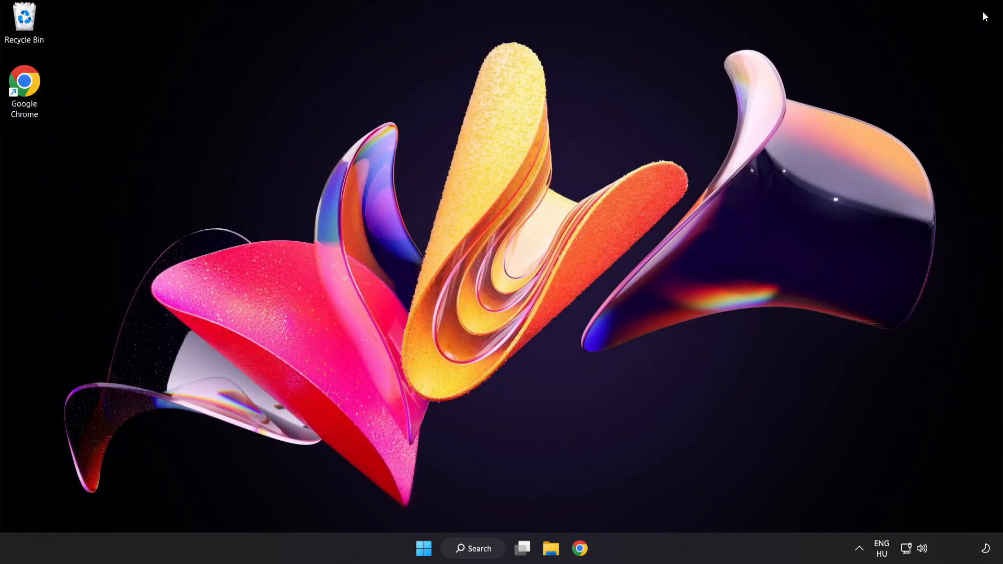
pyautogui.moveTo(734, 240)
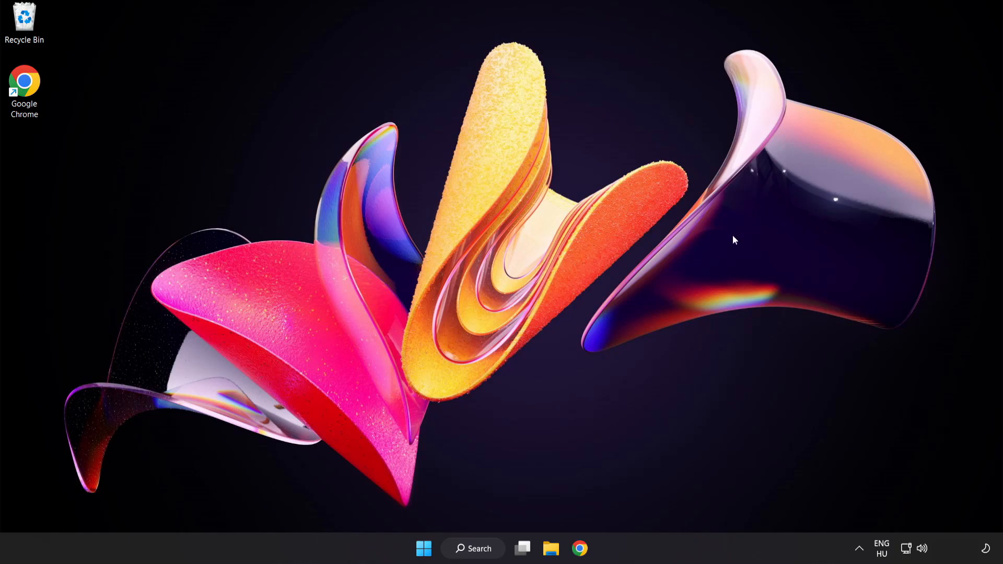
# Step: Show the Start menu power options, including Restart
pyautogui.click(423, 548)
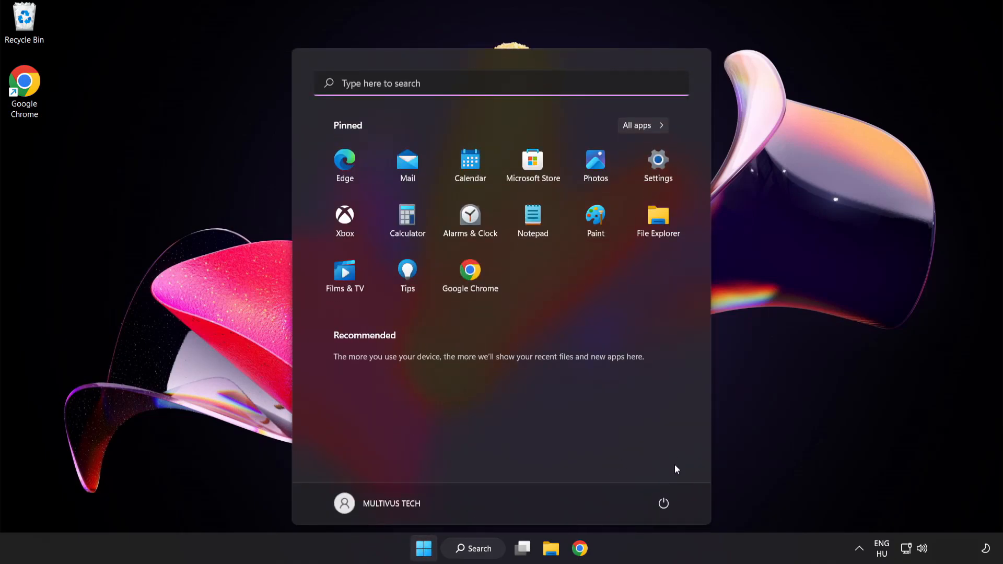
pyautogui.click(664, 503)
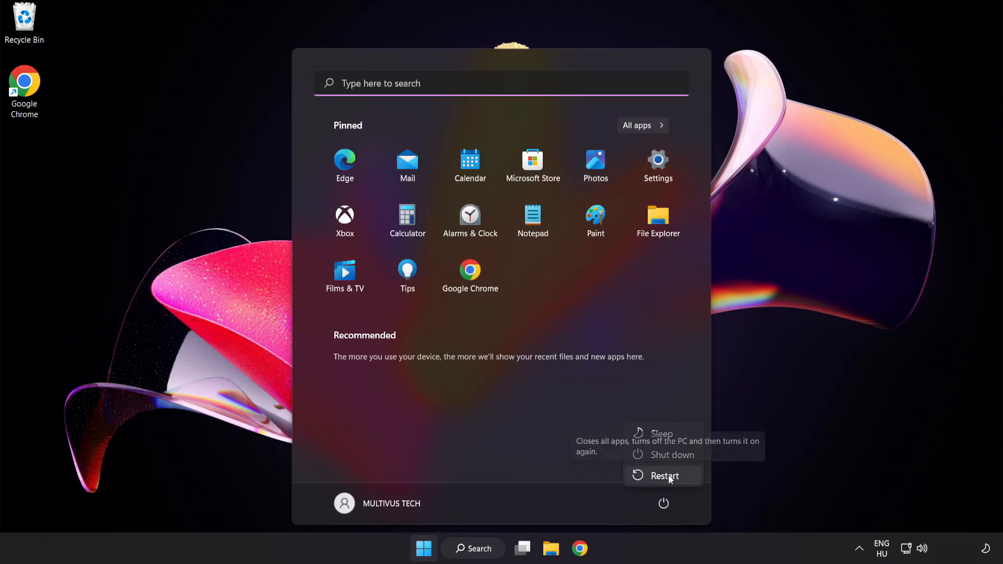